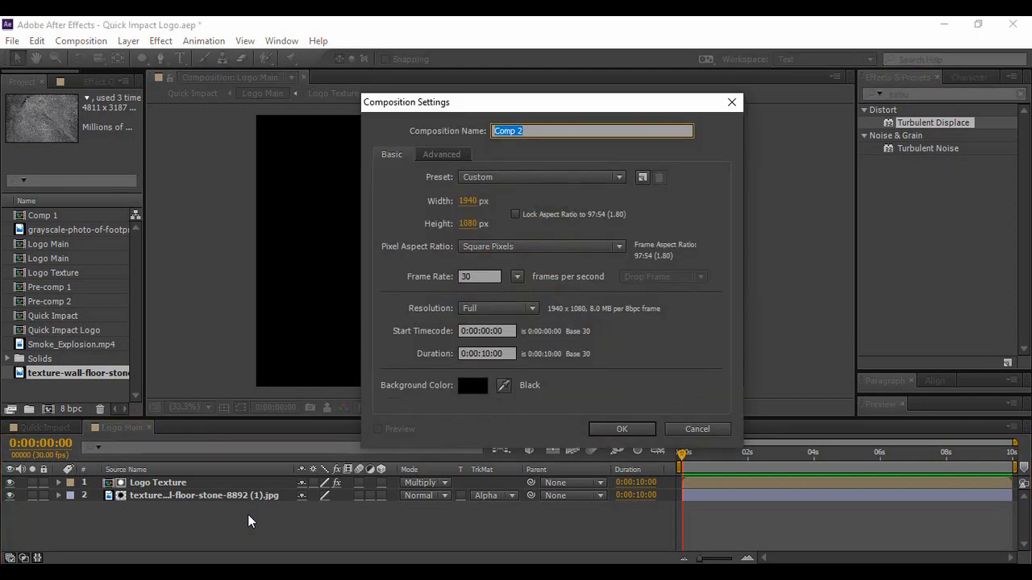
Step: Name the new comp 'Quick Impact Logo Reveal' at 1940×1080, 30 fps, 10 seconds
{"action": "type", "text": "Quick Impact"}
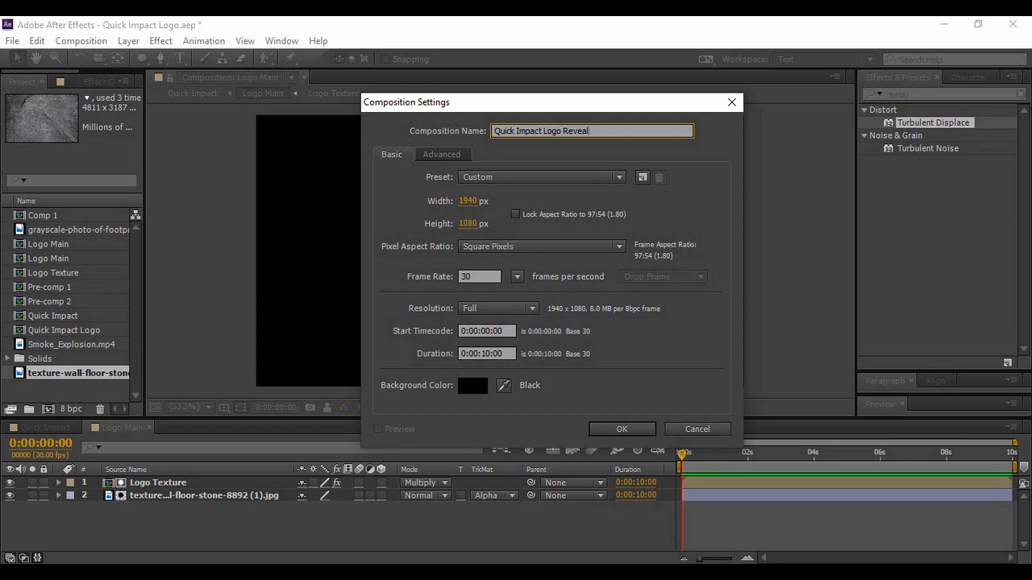
{"action": "mouse_move", "coordinate": [520, 421]}
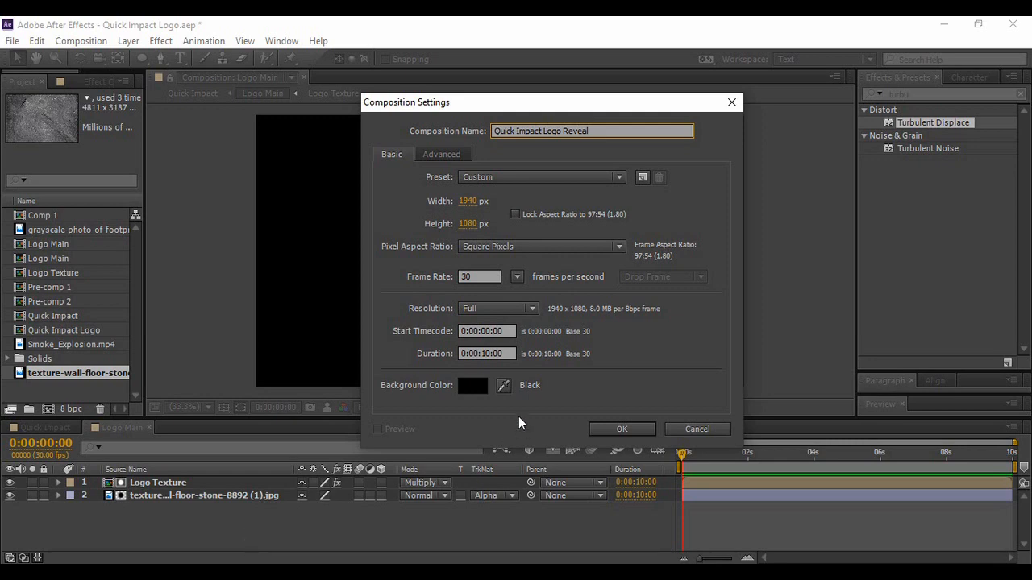
{"action": "left_click", "coordinate": [621, 429]}
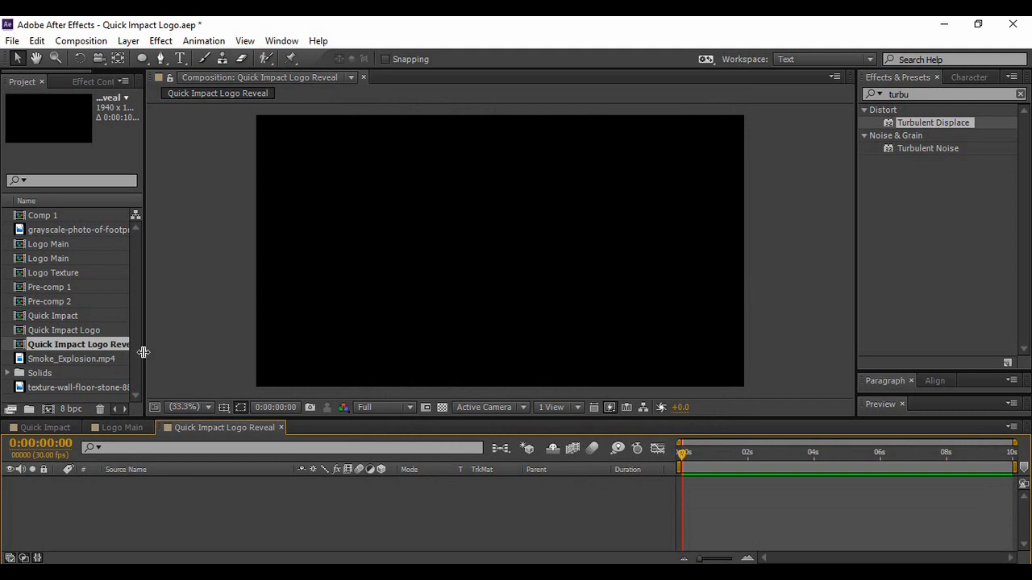
Step: Browse the project footage and add the grayscale footprints photo as the background layer
{"action": "left_click_drag", "start_coordinate": [143, 353], "coordinate": [184, 353]}
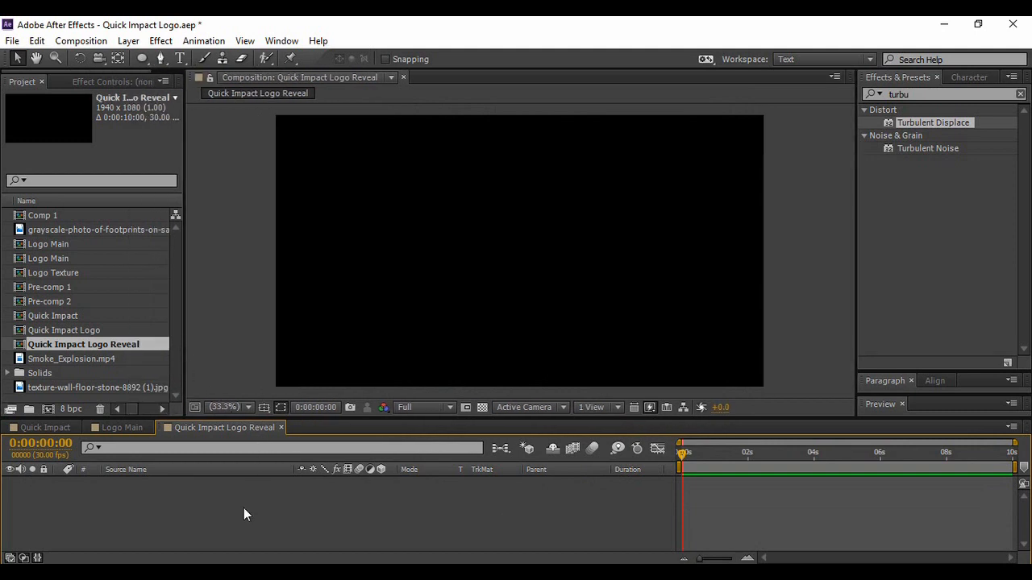
{"action": "mouse_move", "coordinate": [171, 324]}
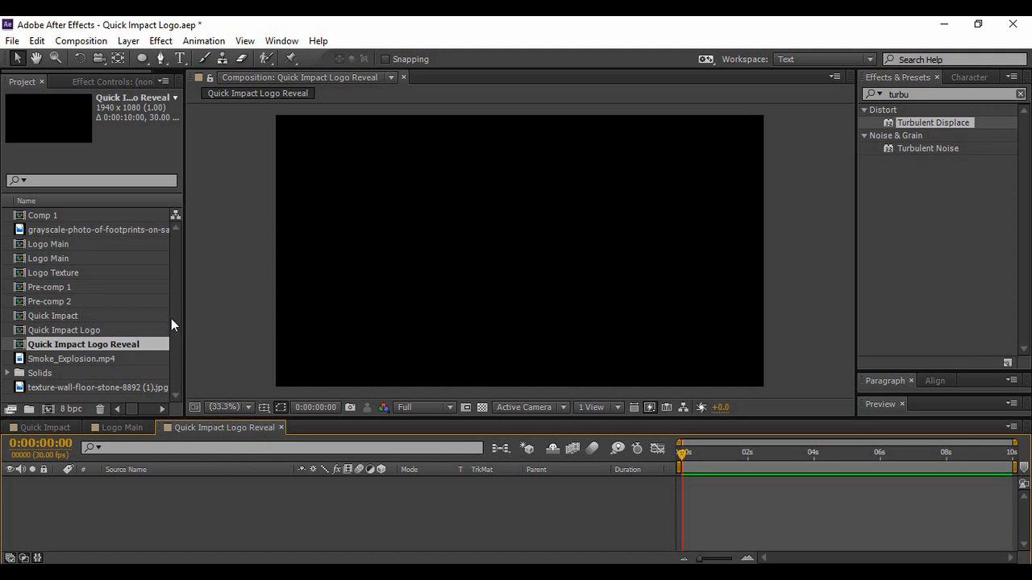
{"action": "left_click", "coordinate": [97, 230]}
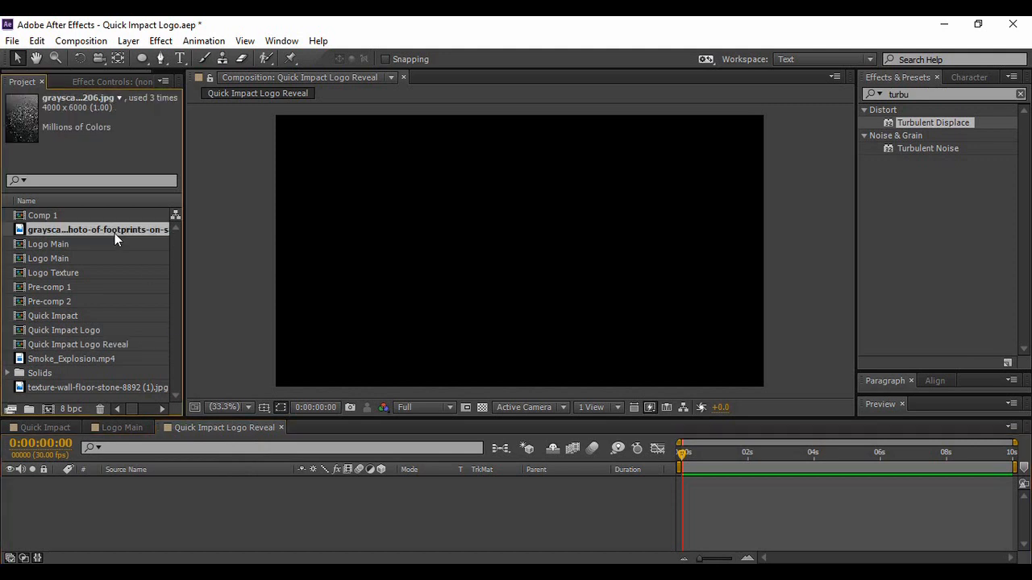
{"action": "left_click", "coordinate": [97, 387]}
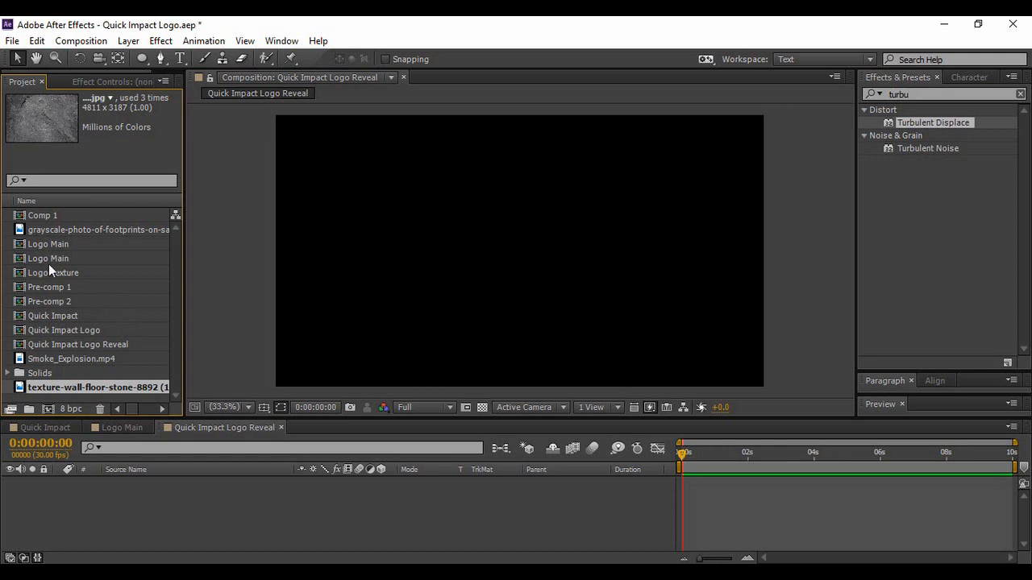
{"action": "left_click", "coordinate": [53, 272]}
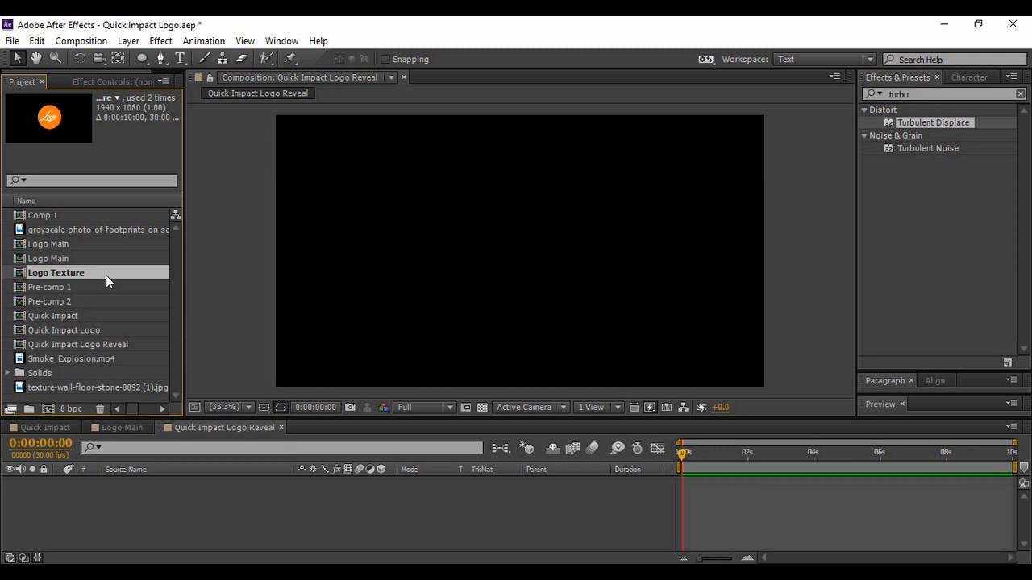
{"action": "left_click", "coordinate": [71, 359]}
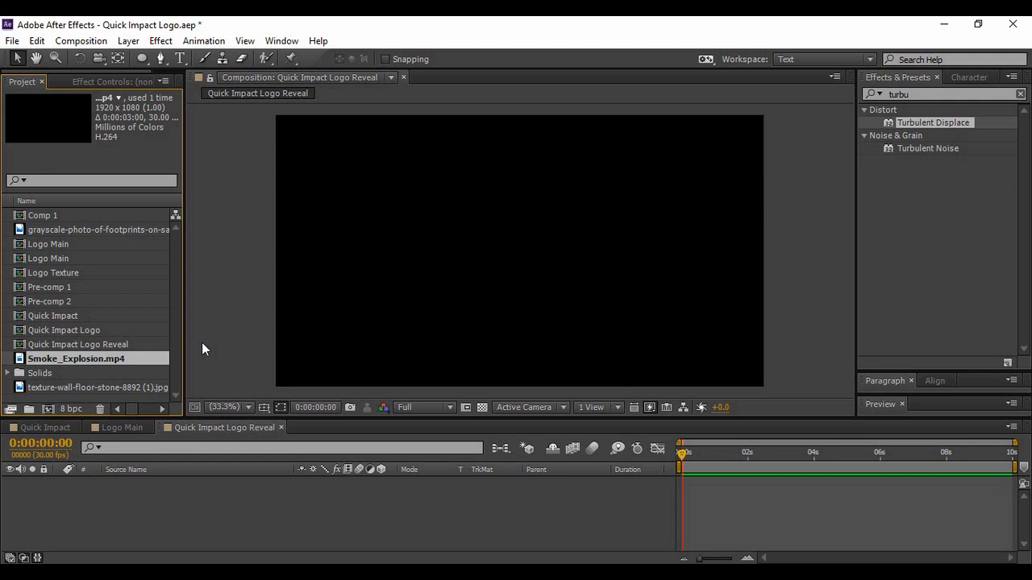
{"action": "left_click", "coordinate": [97, 230]}
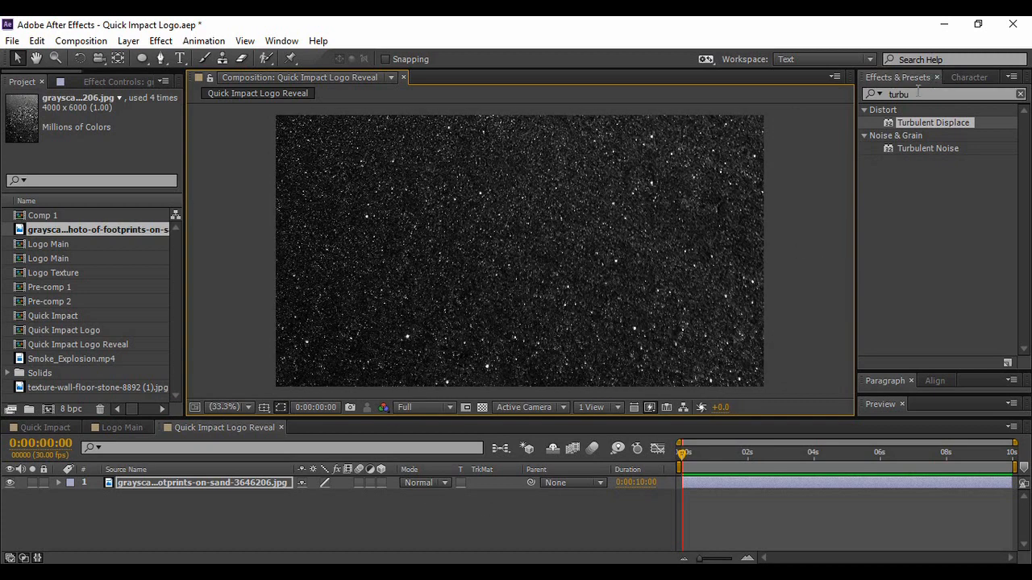
Step: Apply Brightness & Contrast to the starry background photo, then pick the Logo Texture comp
{"action": "type", "text": "br"}
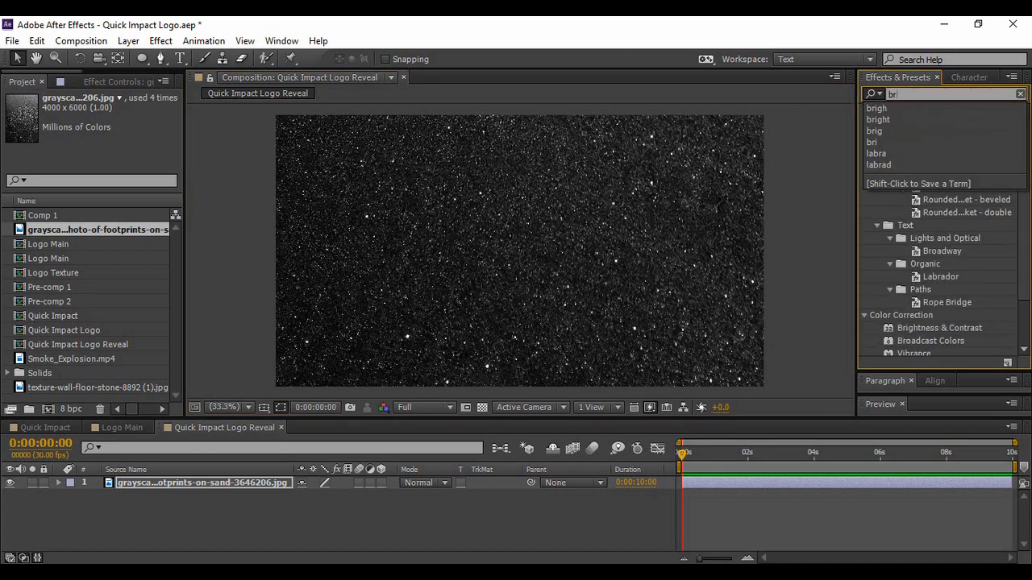
{"action": "double_click", "coordinate": [939, 174]}
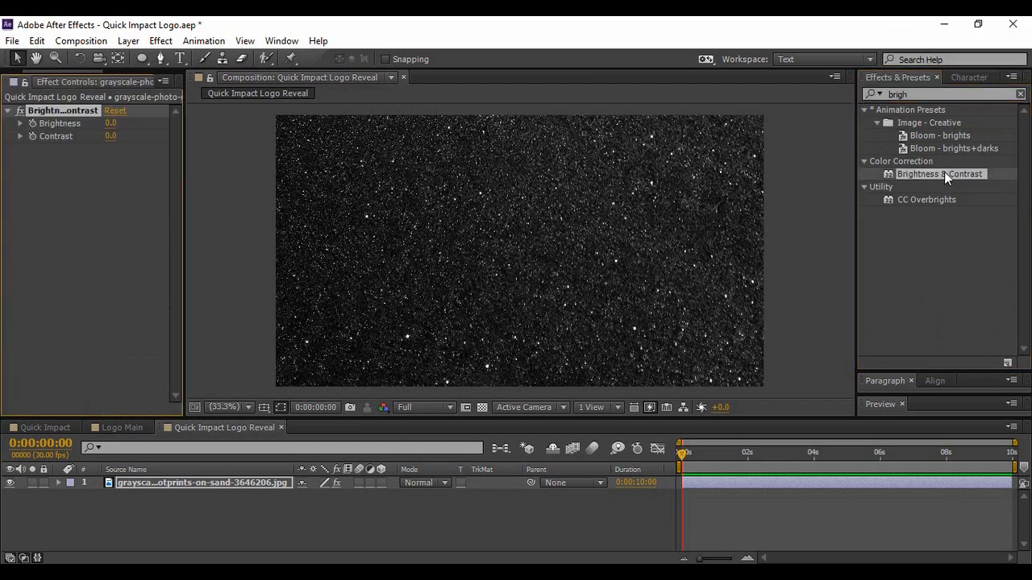
{"action": "mouse_move", "coordinate": [637, 118]}
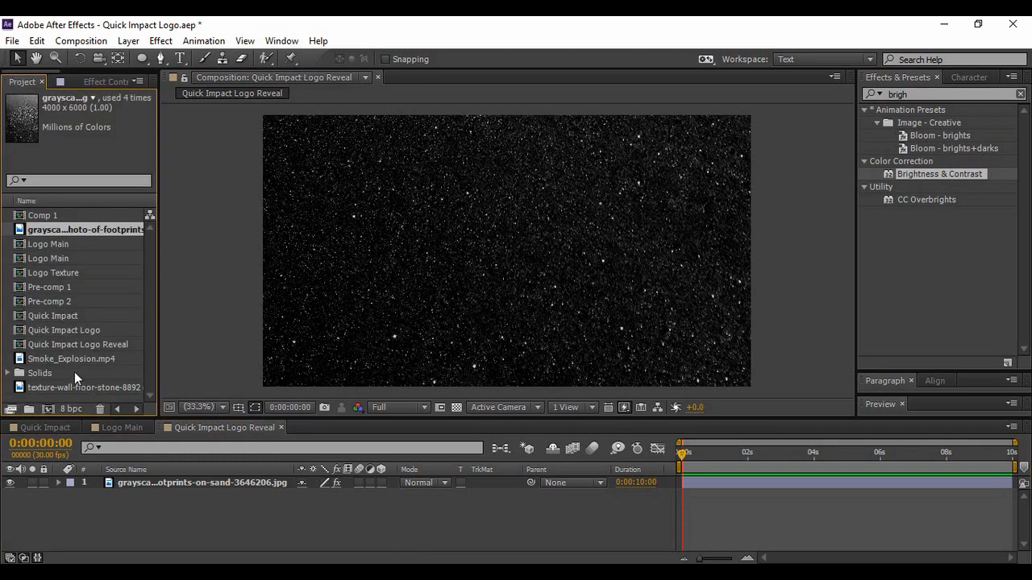
{"action": "left_click", "coordinate": [56, 273]}
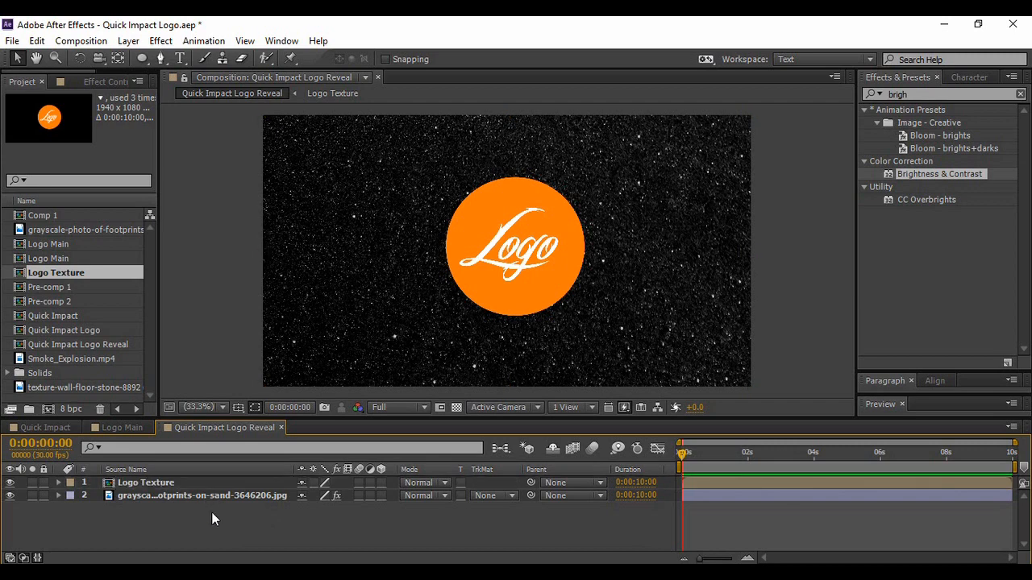
Step: Pre-compose the Logo Texture layer into a new composition named Logo Main
{"action": "right_click", "coordinate": [146, 483]}
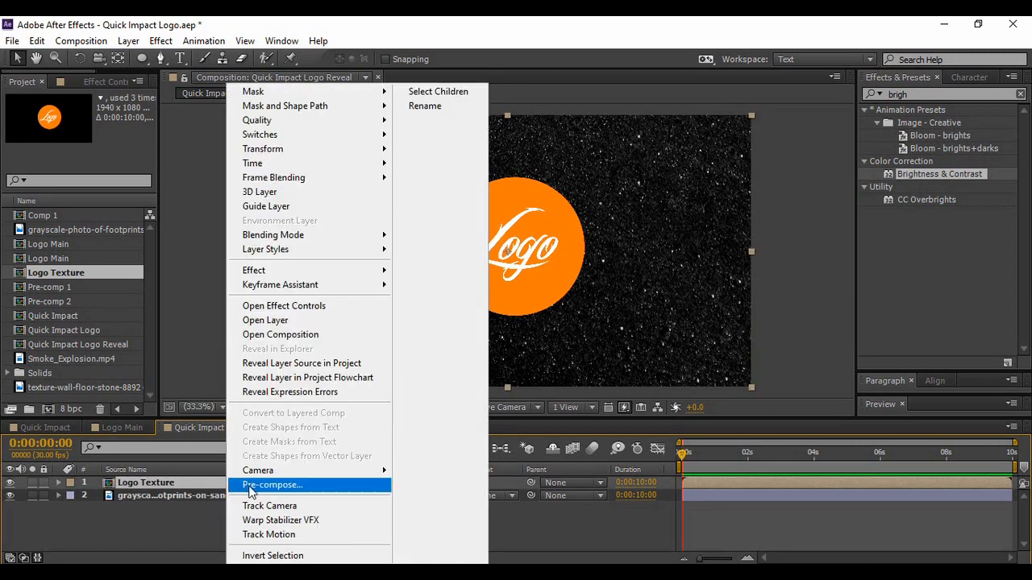
{"action": "left_click", "coordinate": [273, 485]}
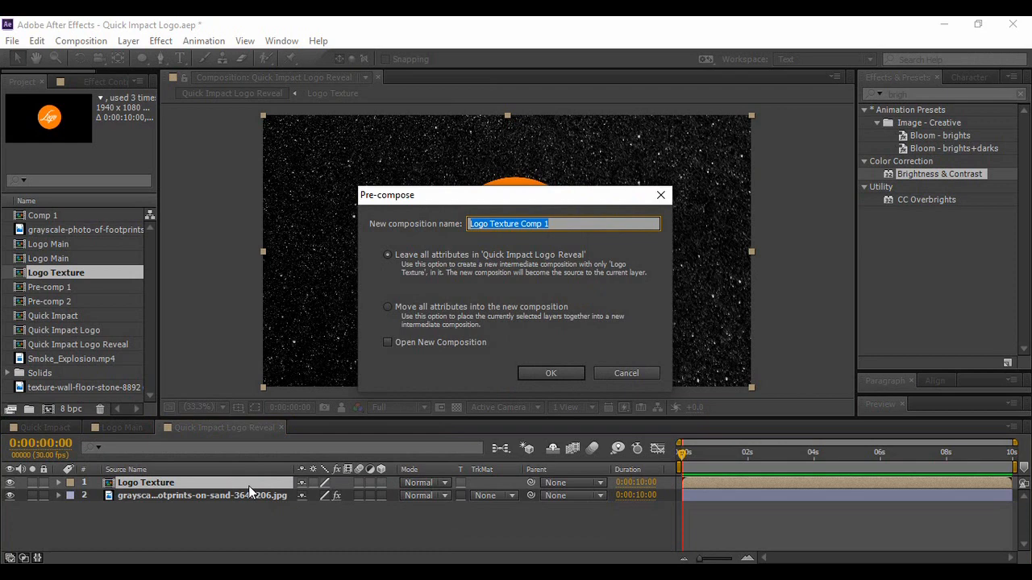
{"action": "type", "text": "Logo M"}
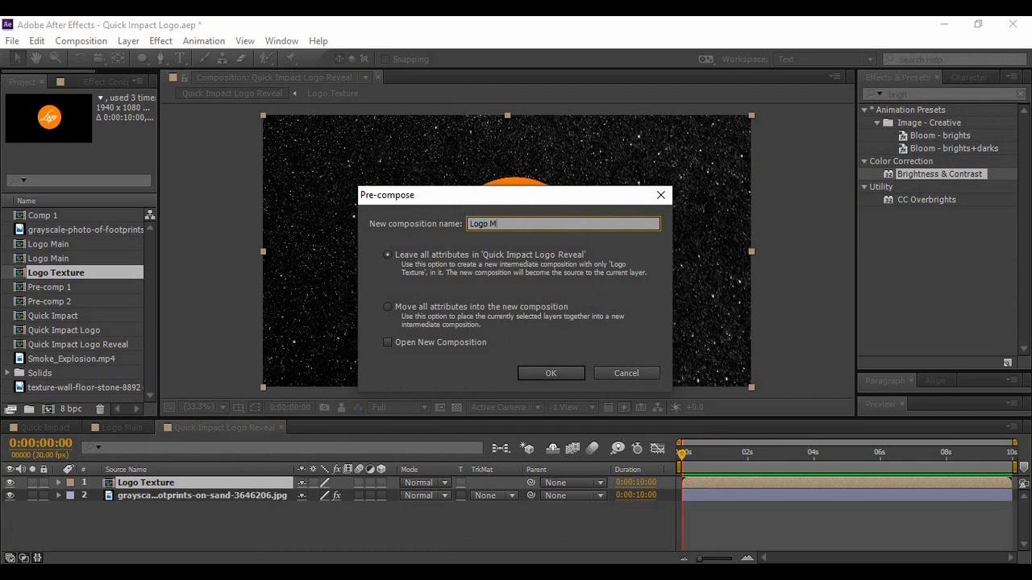
{"action": "left_click", "coordinate": [551, 372]}
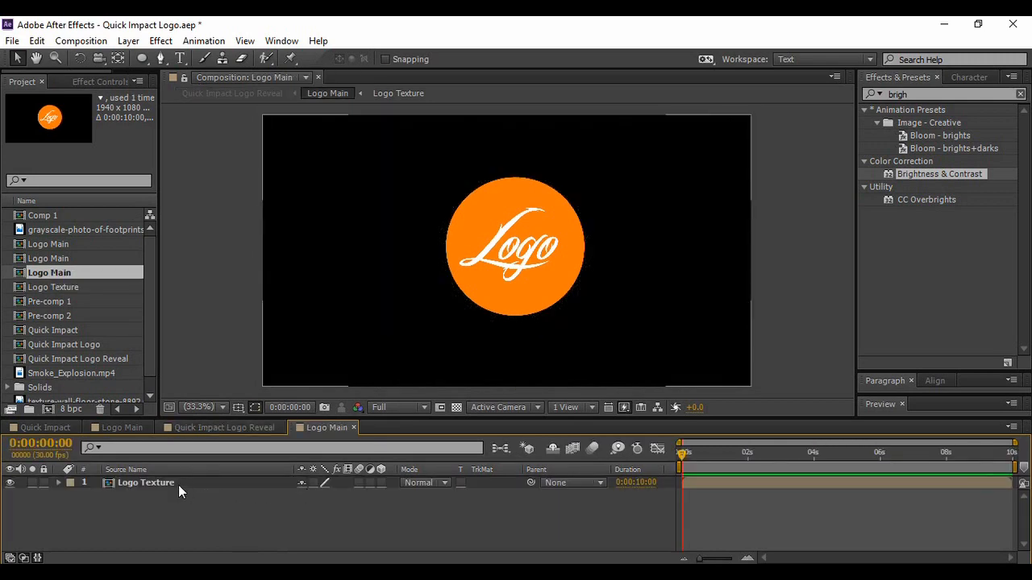
{"action": "left_click", "coordinate": [144, 483]}
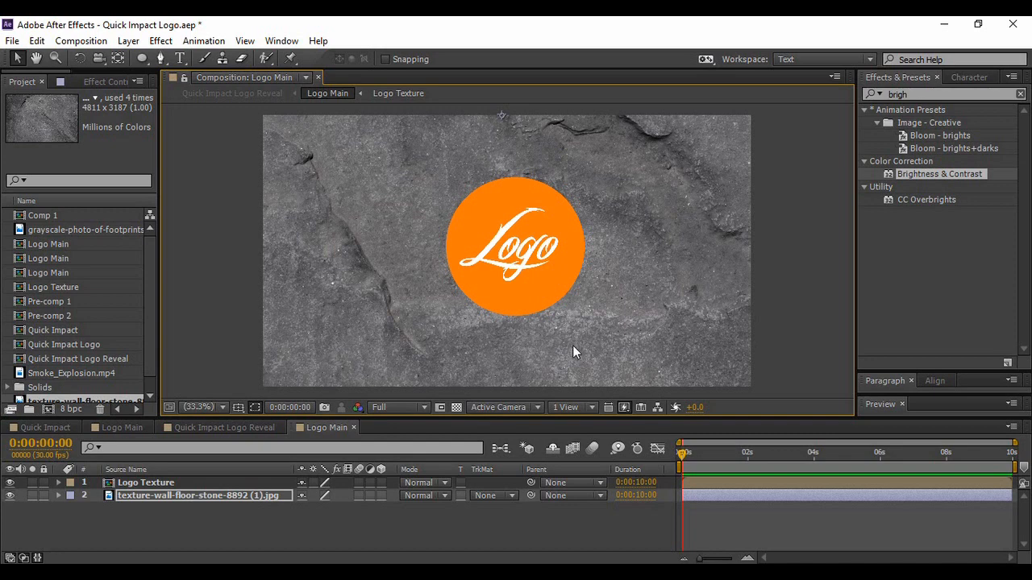
{"action": "mouse_move", "coordinate": [711, 305]}
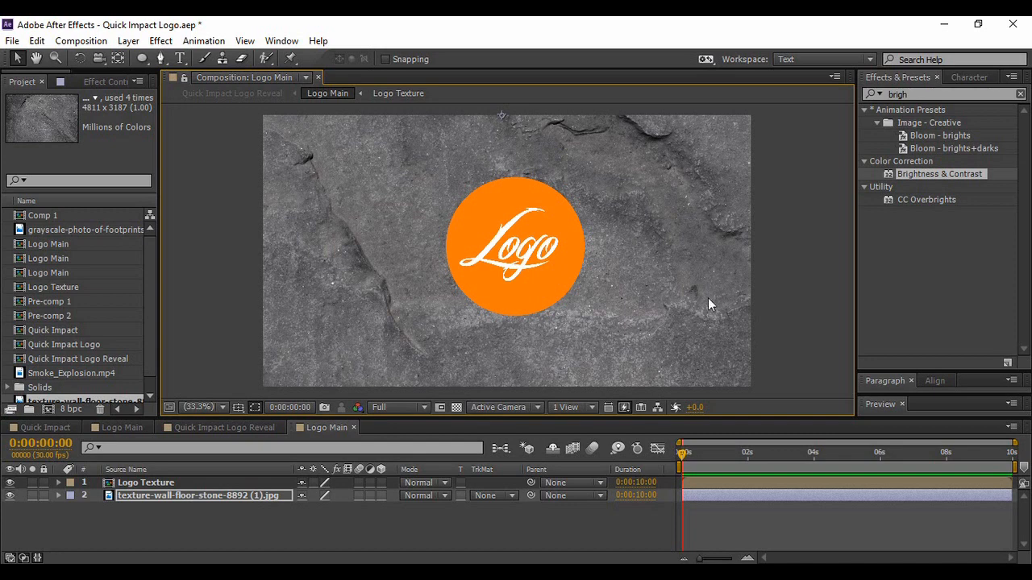
{"action": "mouse_move", "coordinate": [715, 254]}
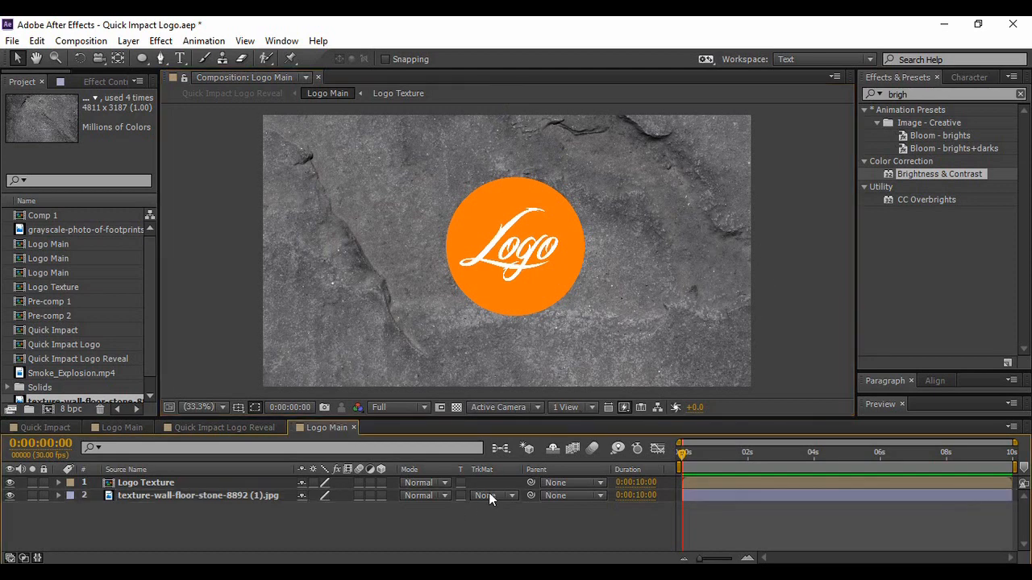
Step: Set the stone texture's track matte to Alpha Matte 'Logo Texture'
{"action": "left_click", "coordinate": [489, 496]}
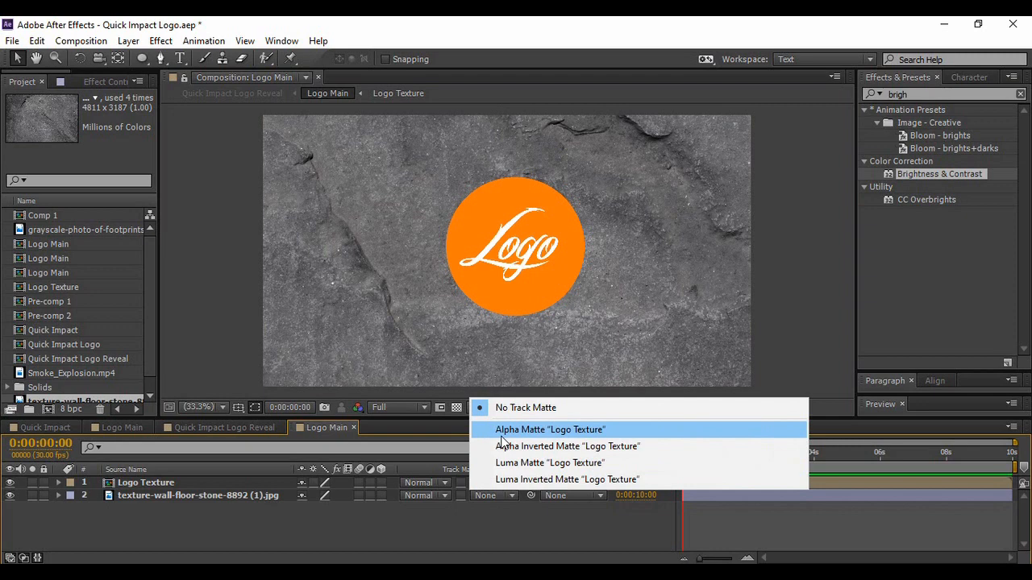
{"action": "left_click", "coordinate": [551, 430]}
{"action": "type", "text": "gradie"}
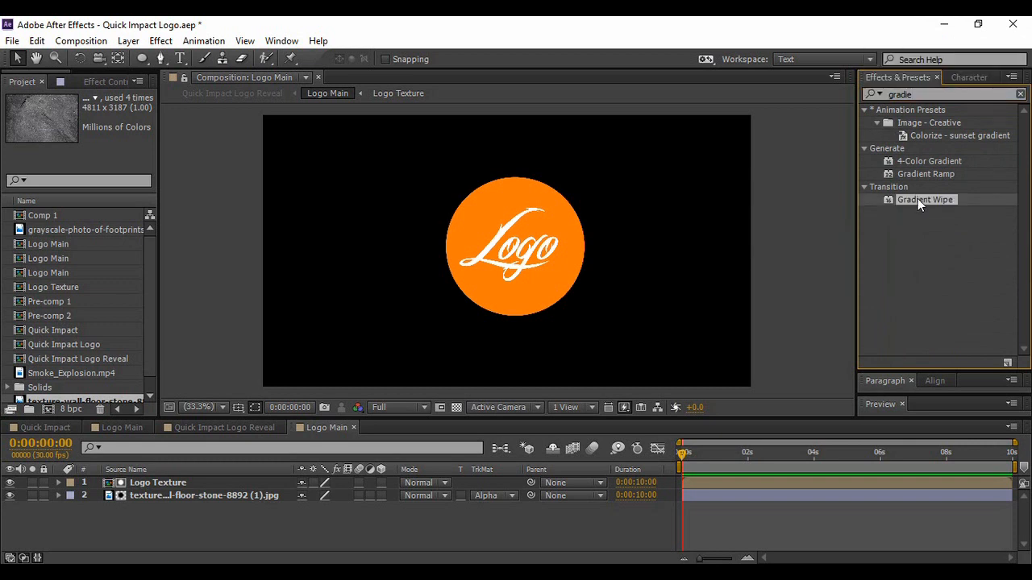
Step: Give Logo Texture a stone-driven Gradient Wipe and Multiply blending mode
{"action": "double_click", "coordinate": [158, 482]}
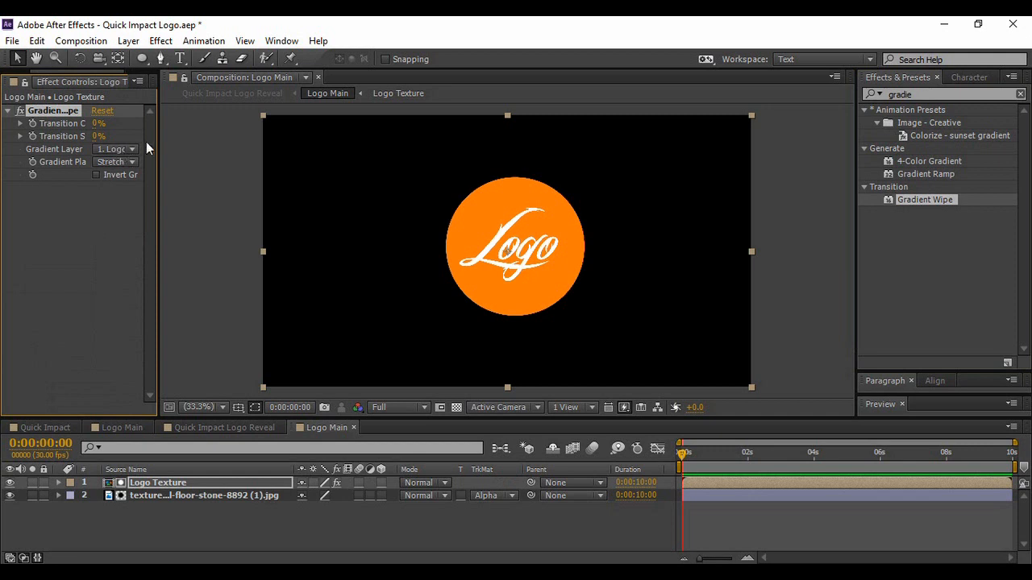
{"action": "left_click", "coordinate": [115, 148]}
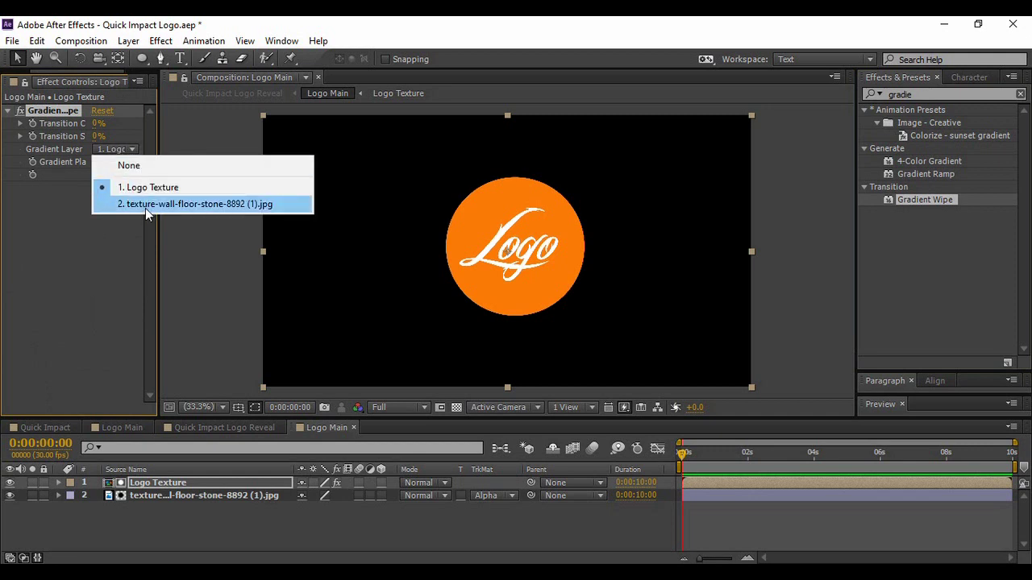
{"action": "left_click", "coordinate": [195, 204]}
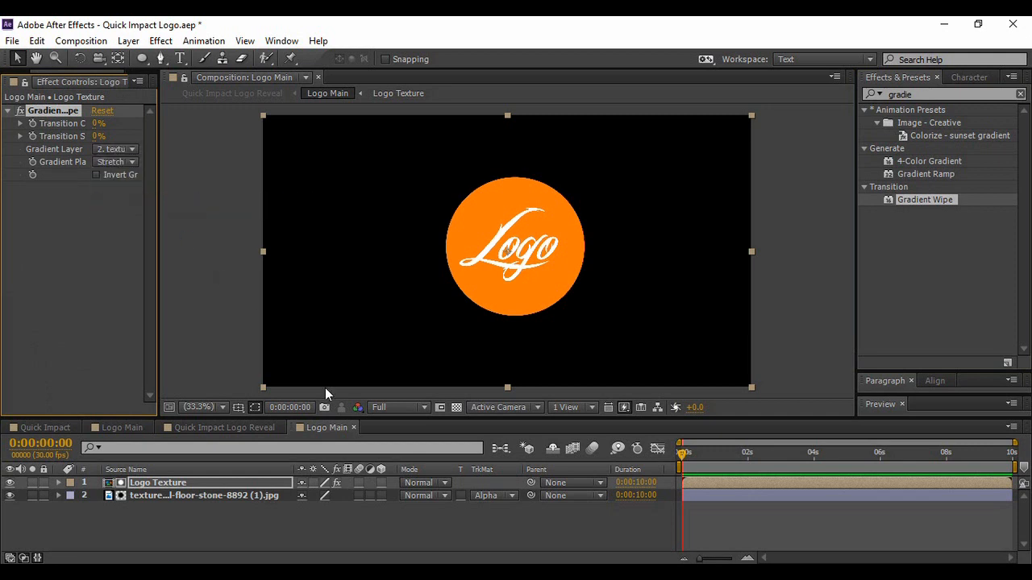
{"action": "mouse_move", "coordinate": [476, 277]}
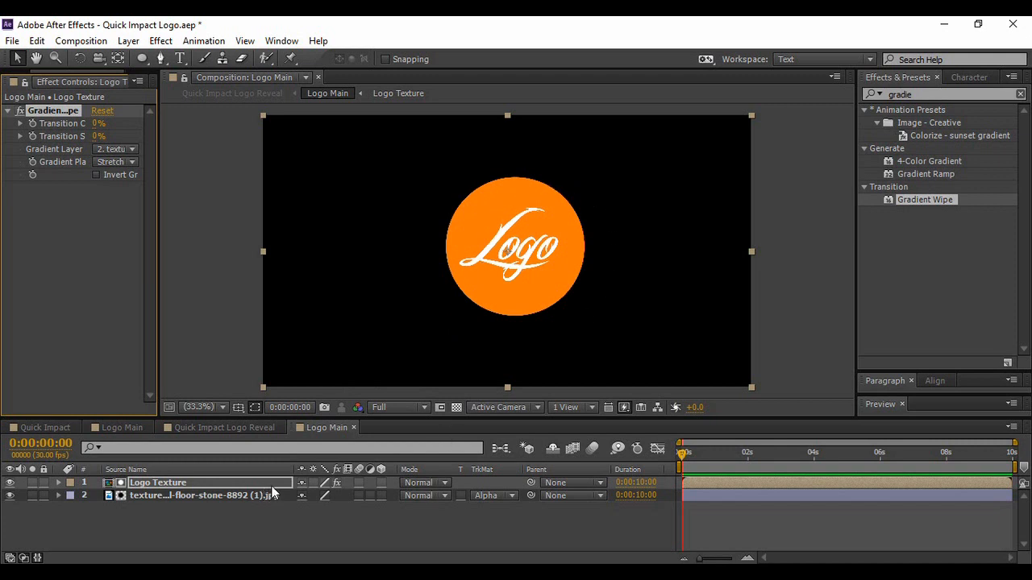
{"action": "left_click", "coordinate": [425, 482]}
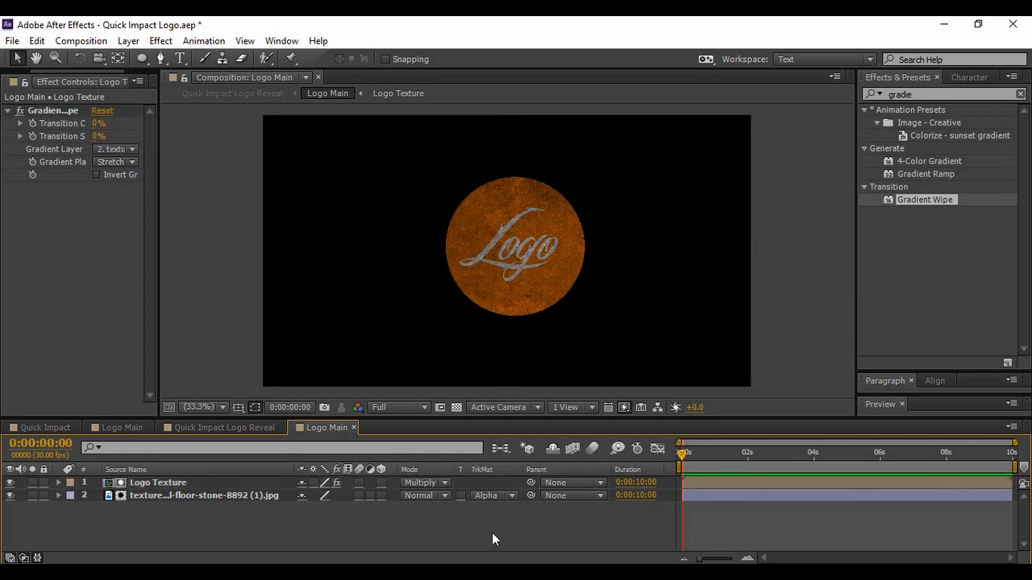
{"action": "mouse_move", "coordinate": [464, 281]}
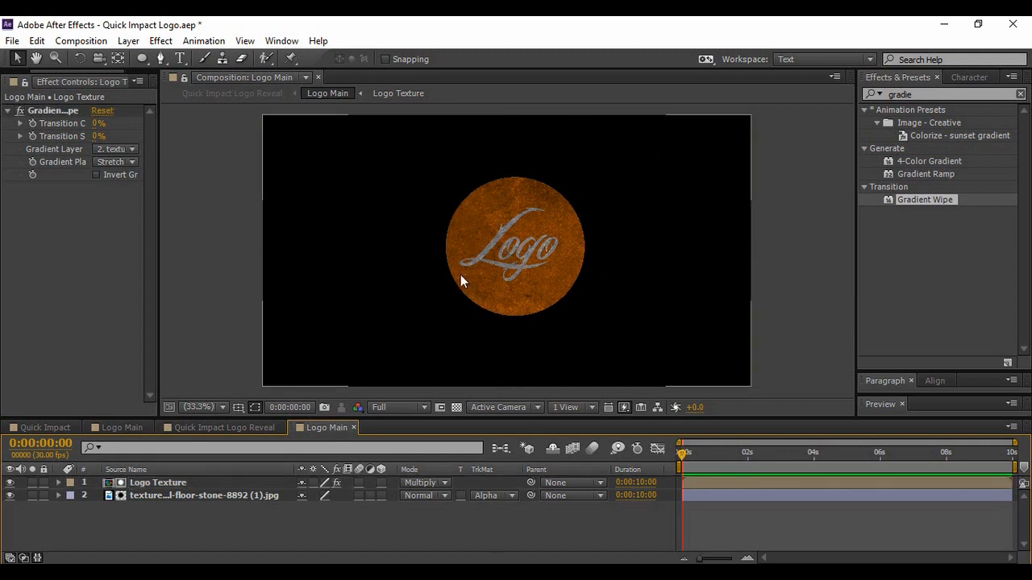
{"action": "mouse_move", "coordinate": [563, 326]}
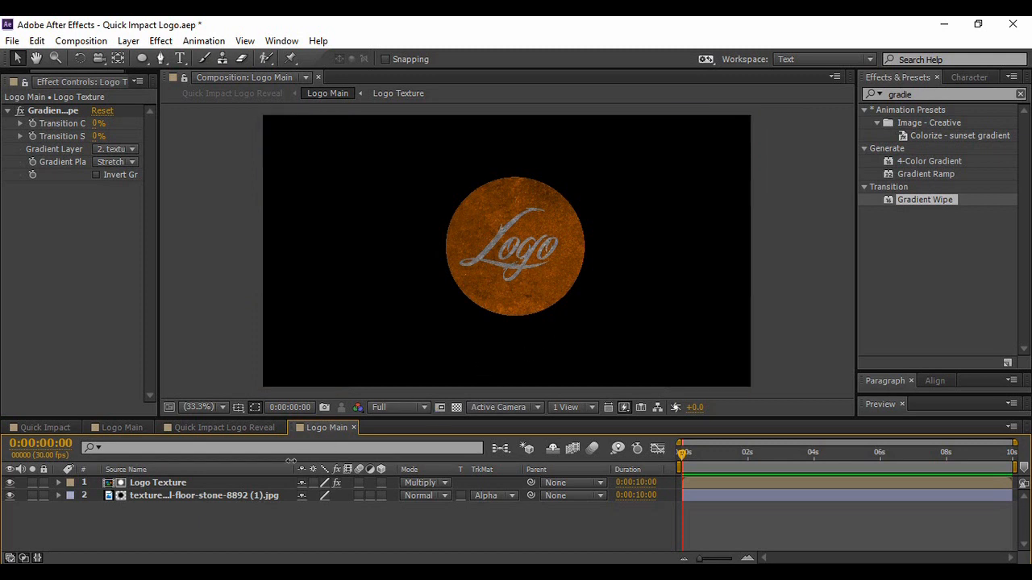
{"action": "left_click", "coordinate": [171, 501]}
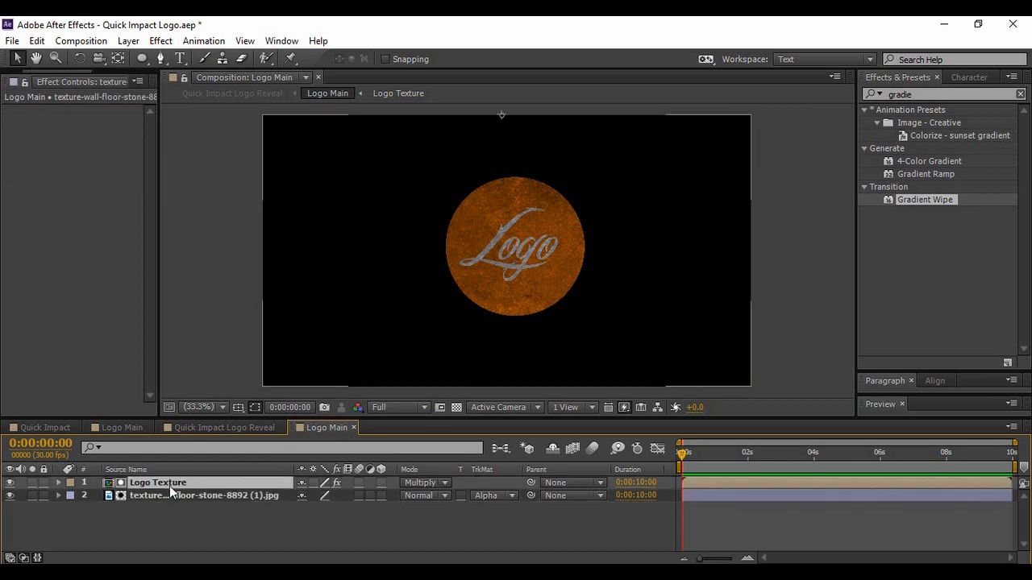
{"action": "left_click", "coordinate": [157, 483]}
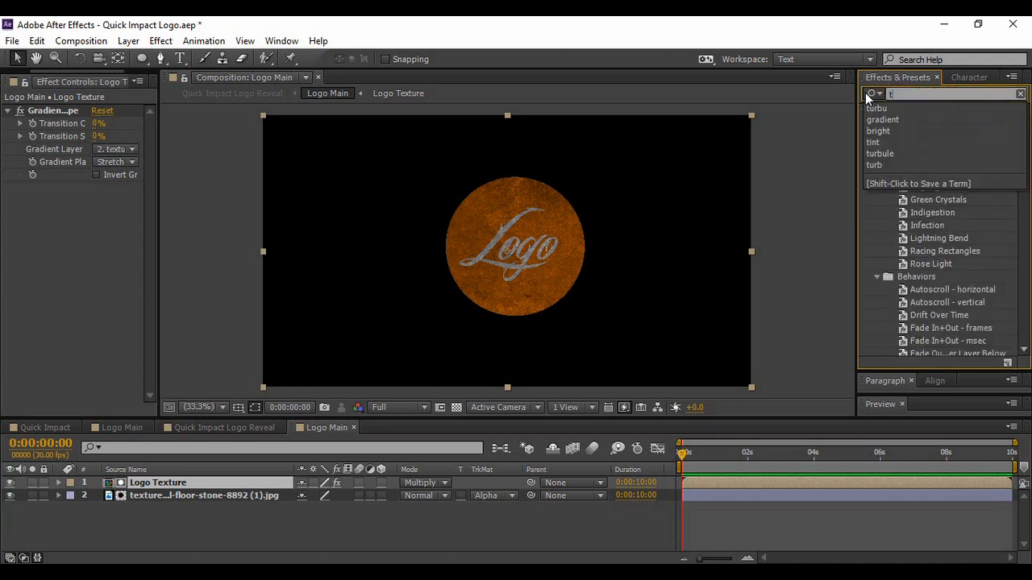
Step: Add Turbulent Displace to Logo Texture with Size 4 and Amount 60
{"action": "type", "text": "turb"}
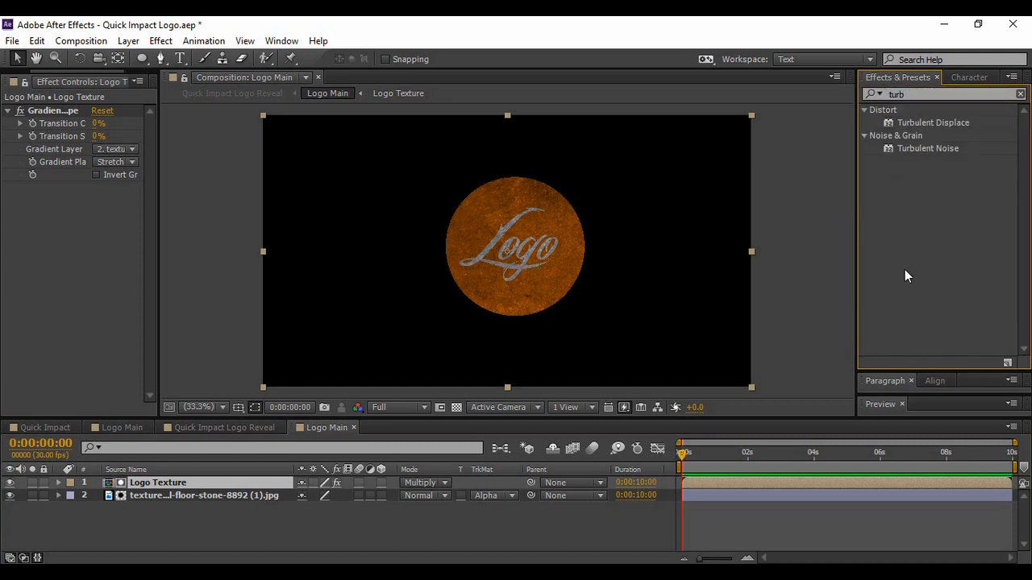
{"action": "mouse_move", "coordinate": [939, 129]}
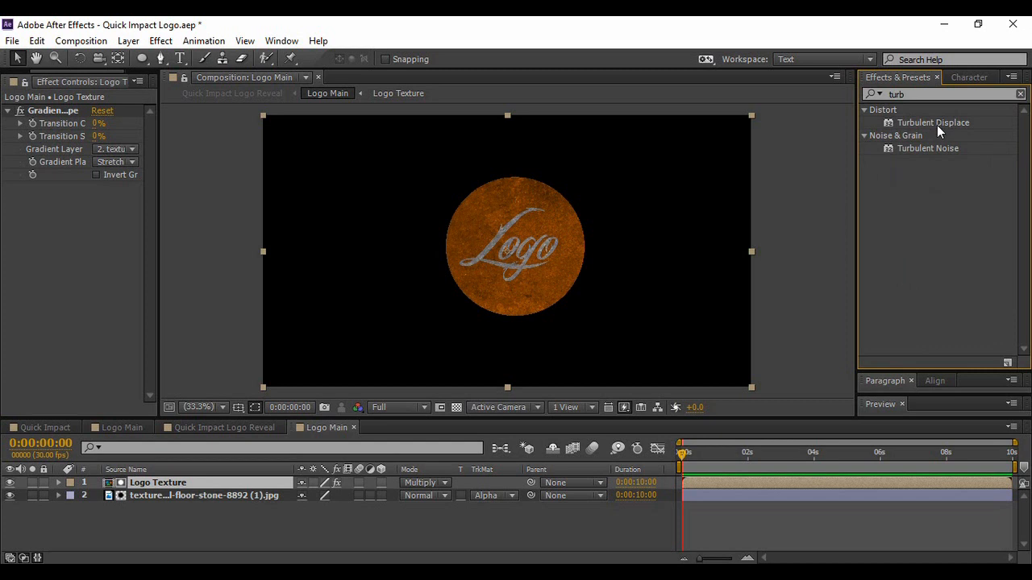
{"action": "double_click", "coordinate": [933, 123]}
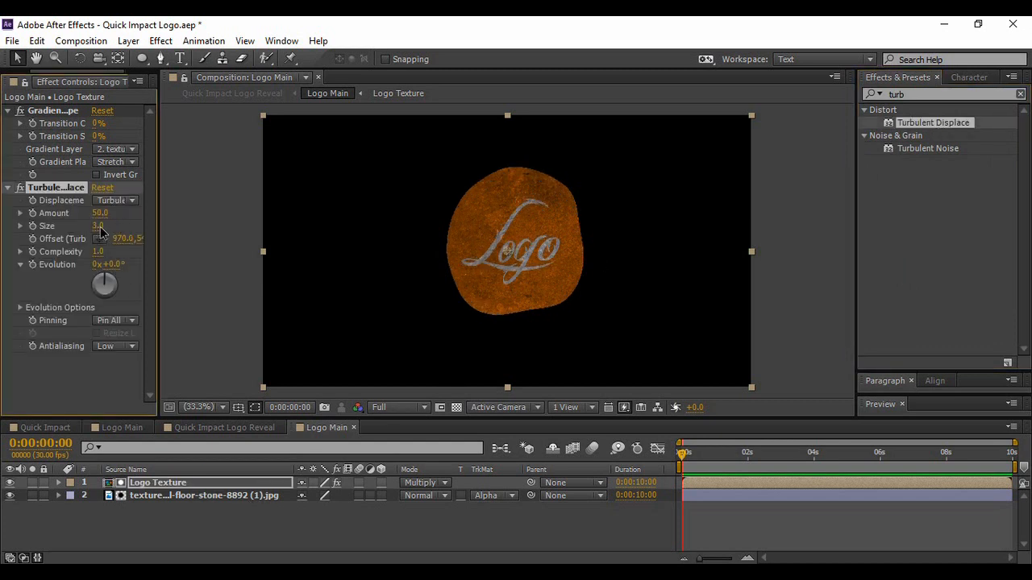
{"action": "left_click", "coordinate": [99, 225]}
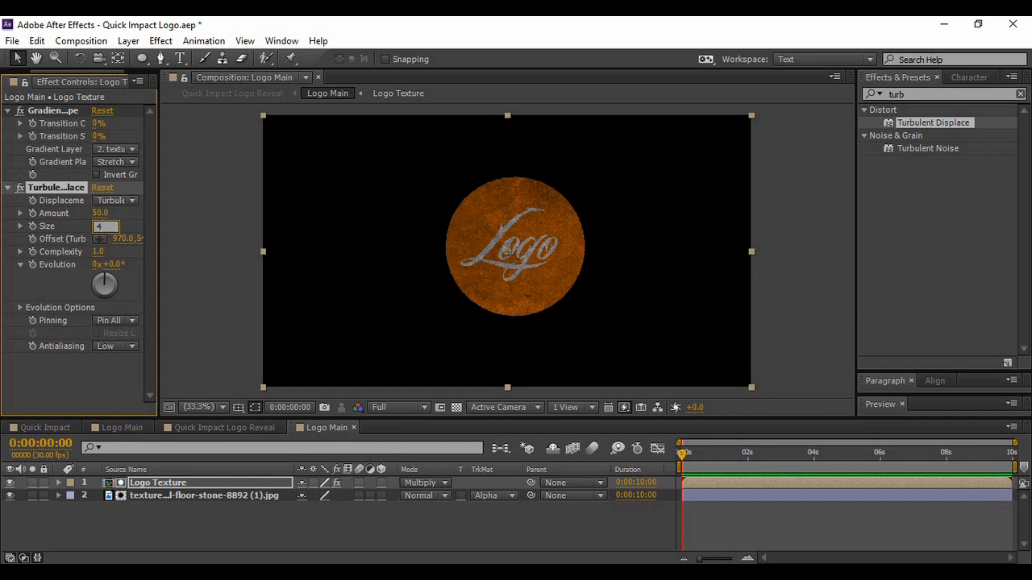
{"action": "left_click", "coordinate": [100, 213]}
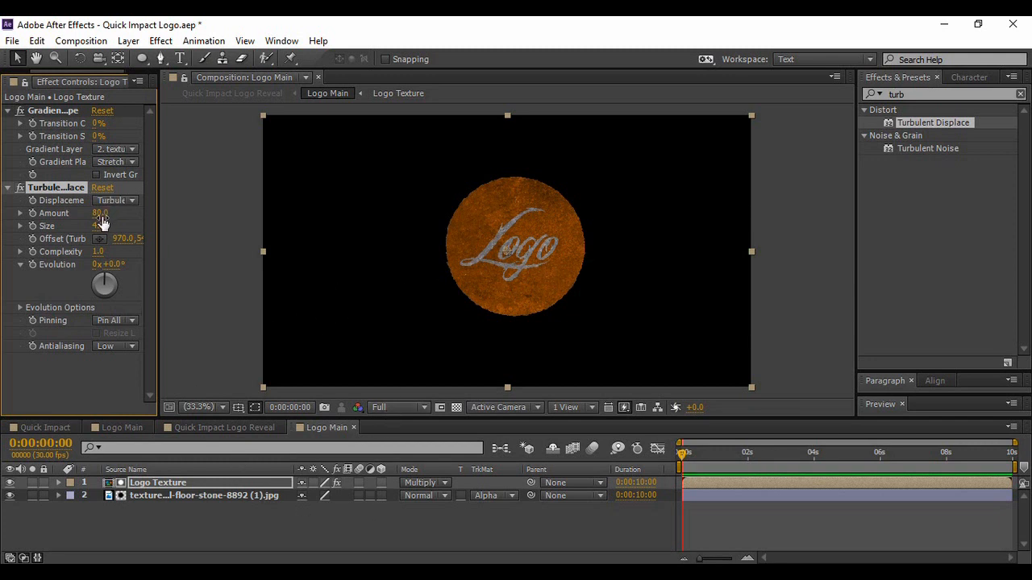
{"action": "left_click", "coordinate": [100, 213]}
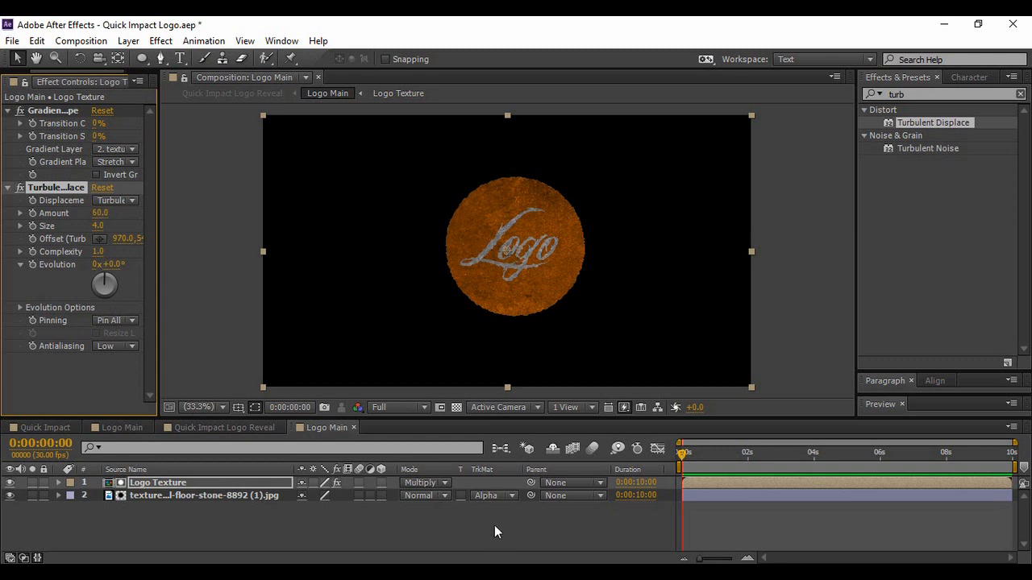
Step: Add a Bevel and Emboss style to the coin, enlarging its size and adjusting highlight opacity
{"action": "right_click", "coordinate": [158, 483]}
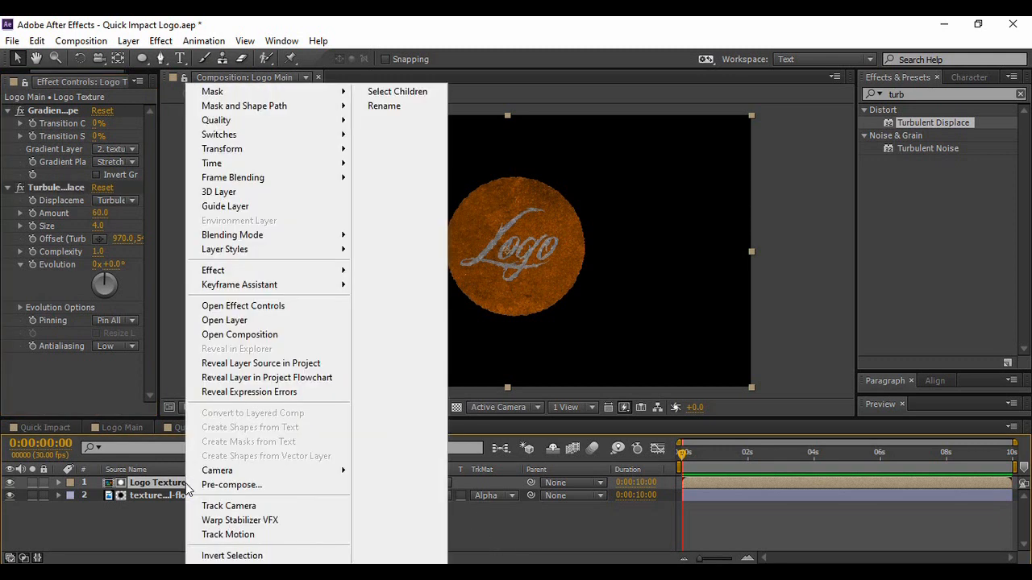
{"action": "mouse_move", "coordinate": [232, 235]}
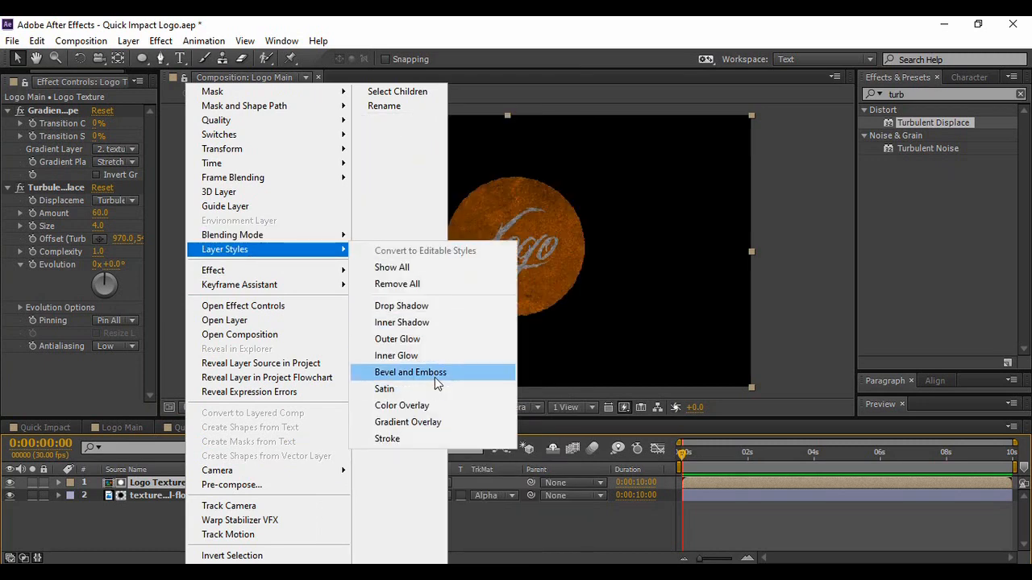
{"action": "left_click", "coordinate": [410, 373]}
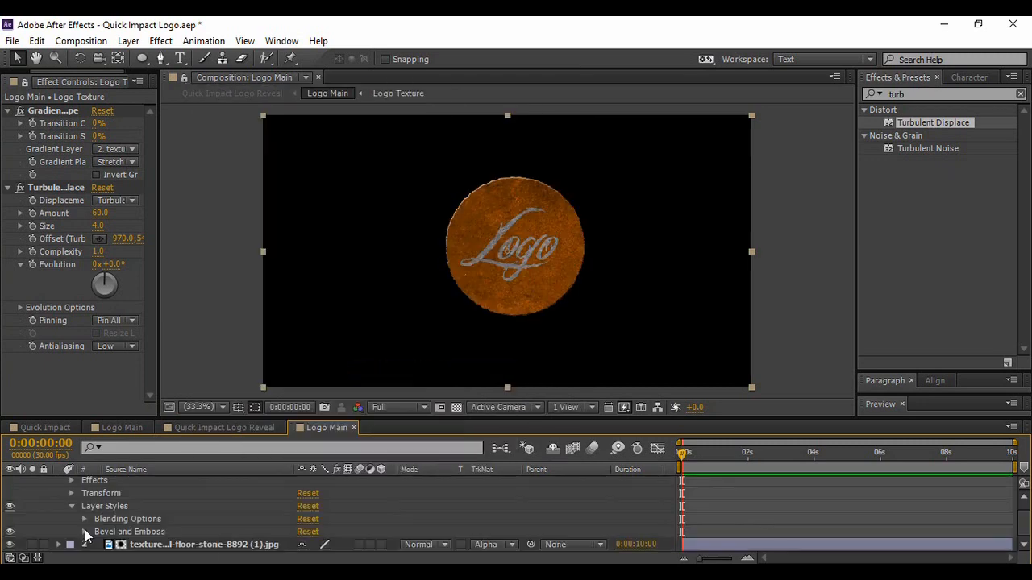
{"action": "left_click", "coordinate": [84, 531]}
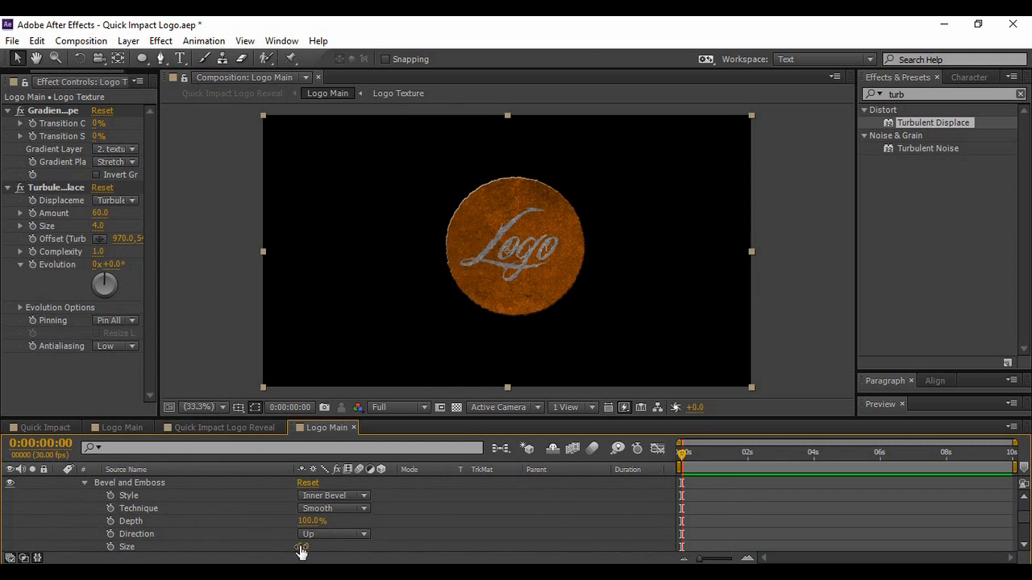
{"action": "left_click_drag", "start_coordinate": [302, 546], "coordinate": [310, 545]}
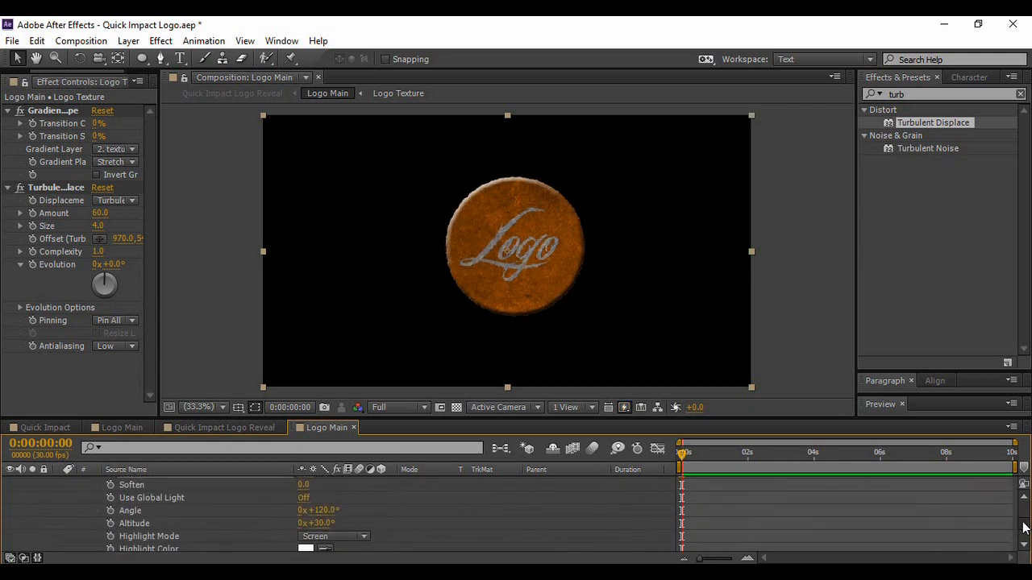
{"action": "scroll", "scroll_direction": "down", "scroll_amount": 3}
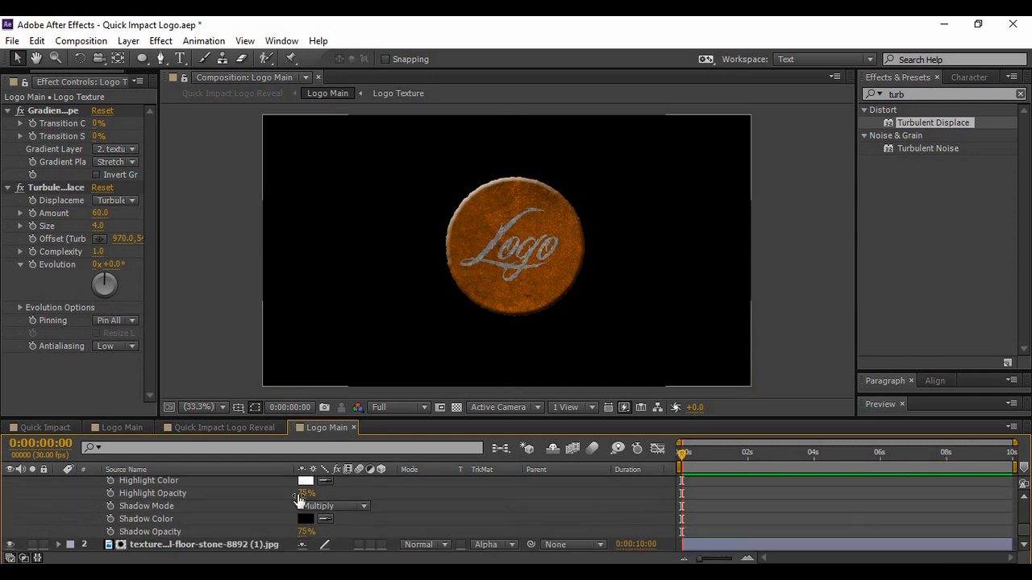
{"action": "left_click", "coordinate": [304, 493]}
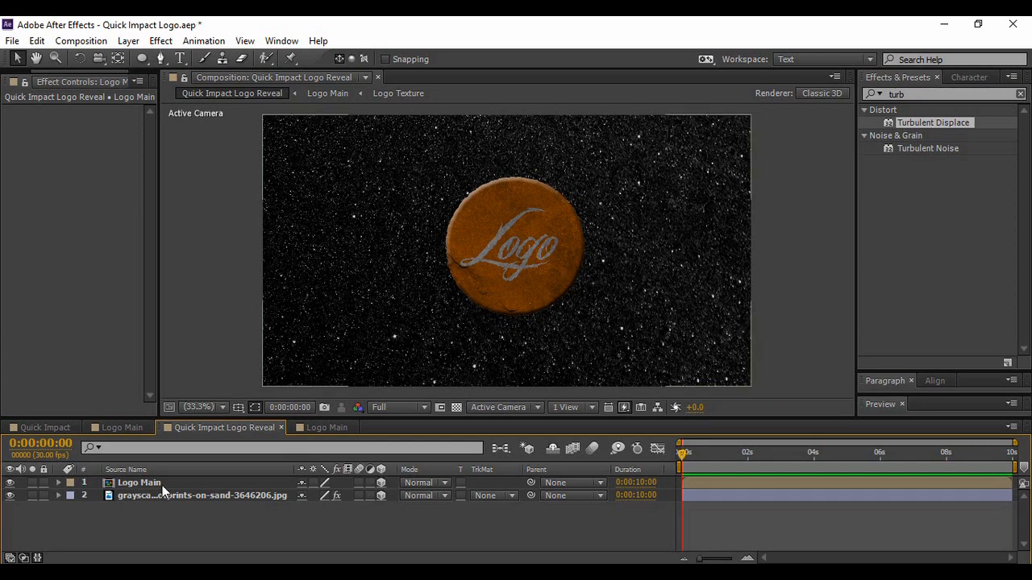
Step: Keyframe Logo Main's Position at 1:00 and fly it in from Z -2731 at 0:15
{"action": "left_click", "coordinate": [142, 483]}
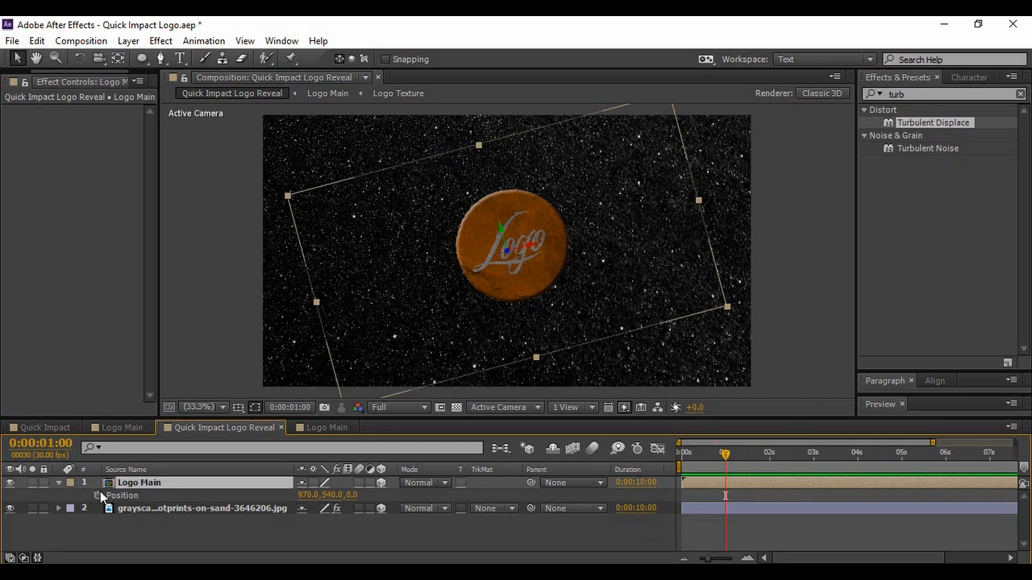
{"action": "left_click", "coordinate": [99, 496]}
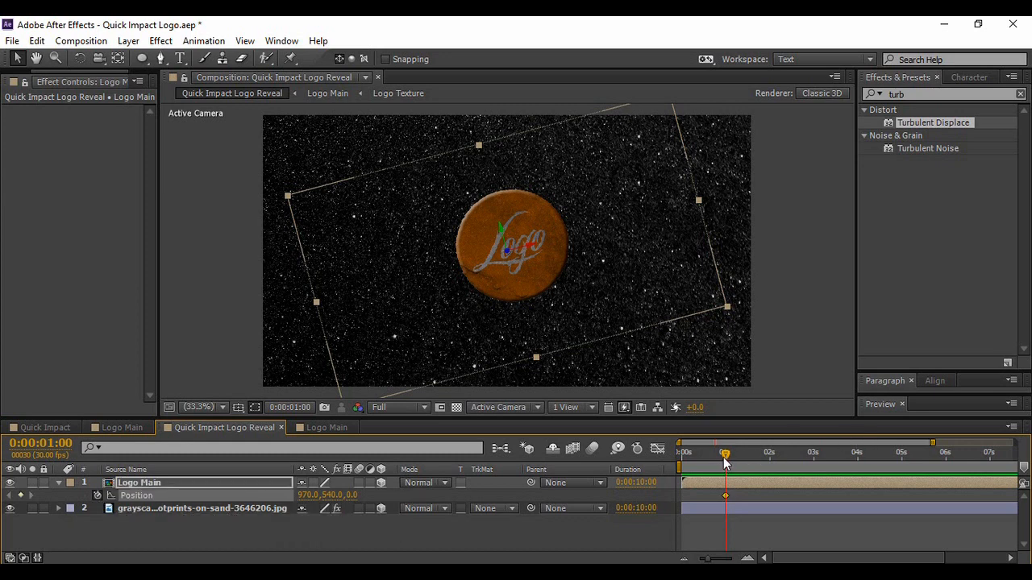
{"action": "left_click_drag", "start_coordinate": [724, 453], "coordinate": [703, 453]}
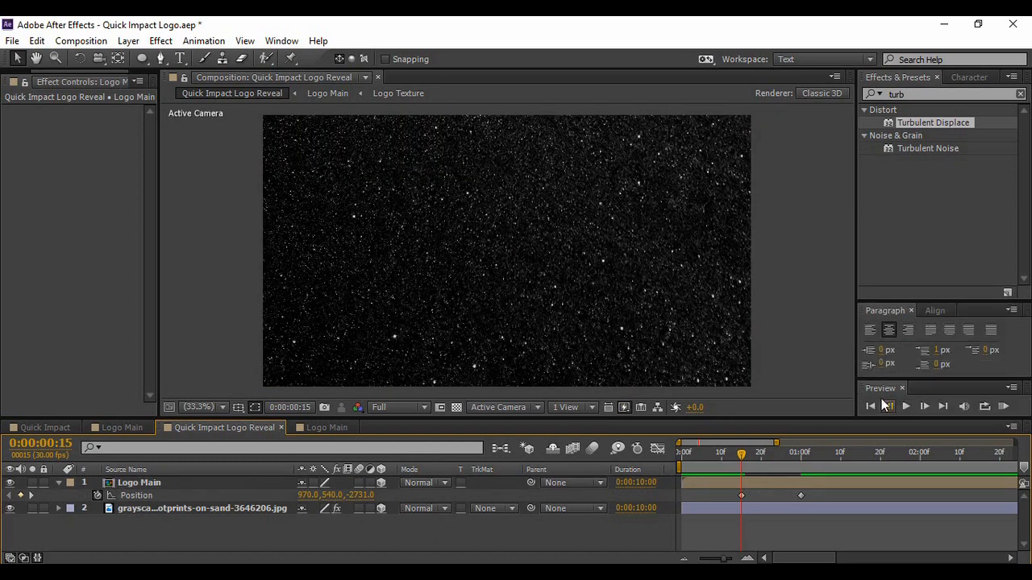
Step: Preview the fly-in animation, lowering preview resolution to Quarter
{"action": "left_click", "coordinate": [866, 406]}
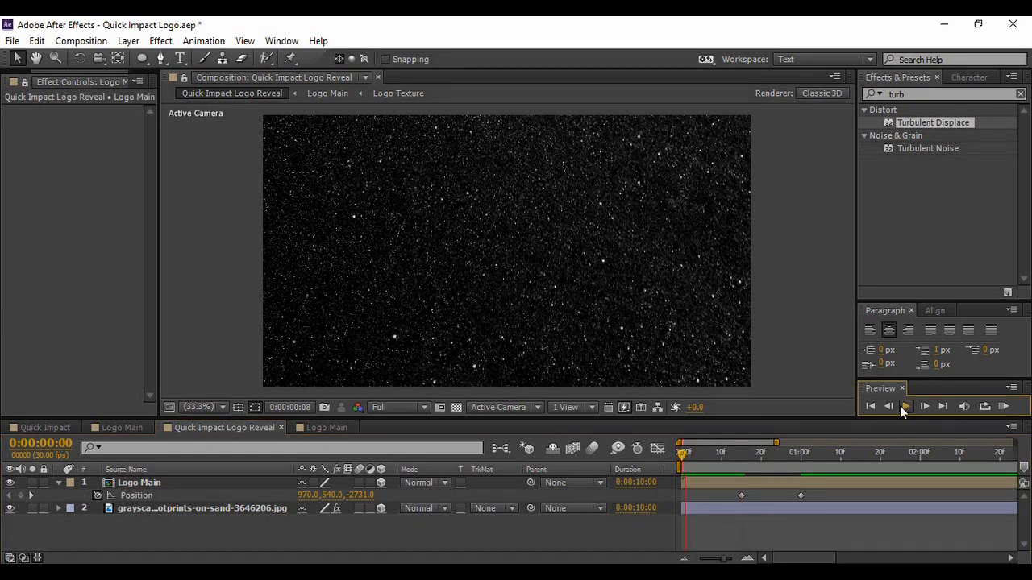
{"action": "left_click", "coordinate": [906, 407]}
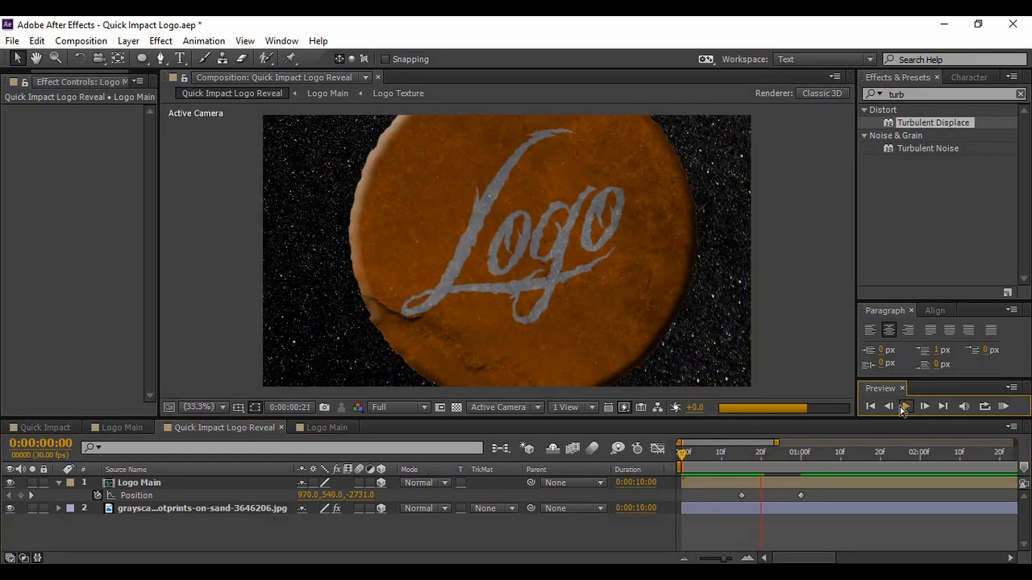
{"action": "left_click", "coordinate": [906, 406]}
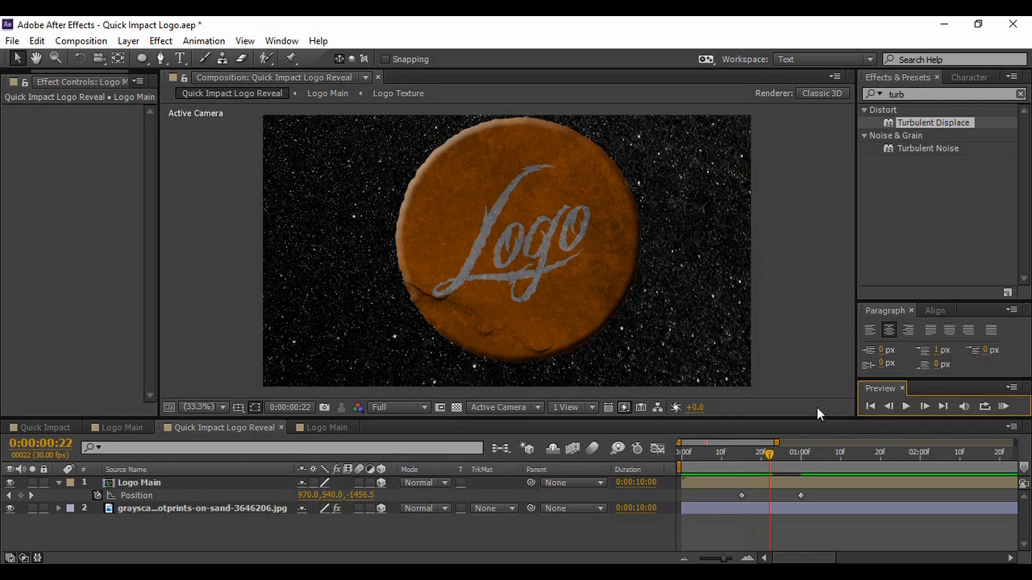
{"action": "left_click", "coordinate": [392, 407]}
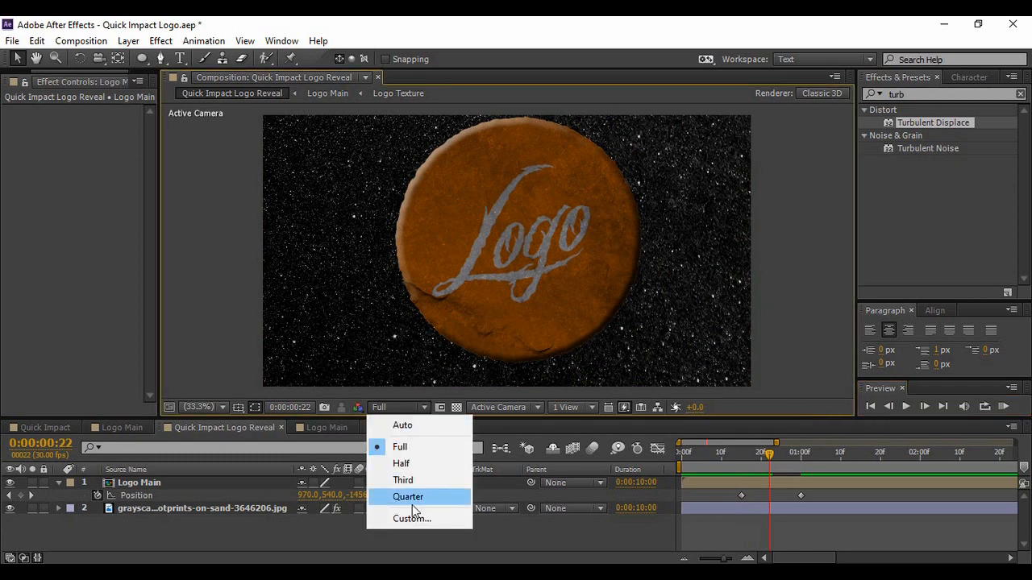
{"action": "left_click", "coordinate": [409, 497]}
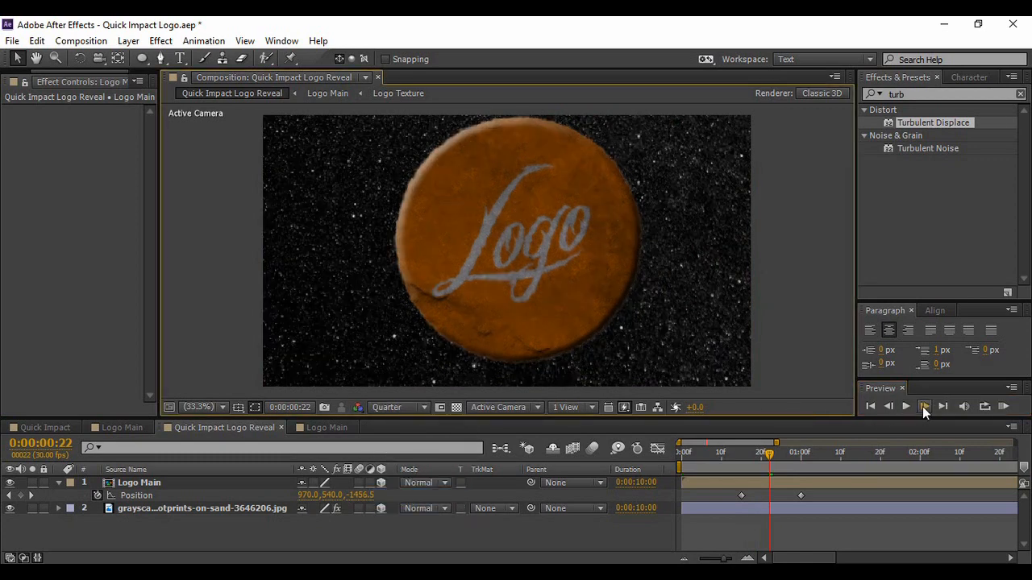
{"action": "left_click", "coordinate": [906, 407]}
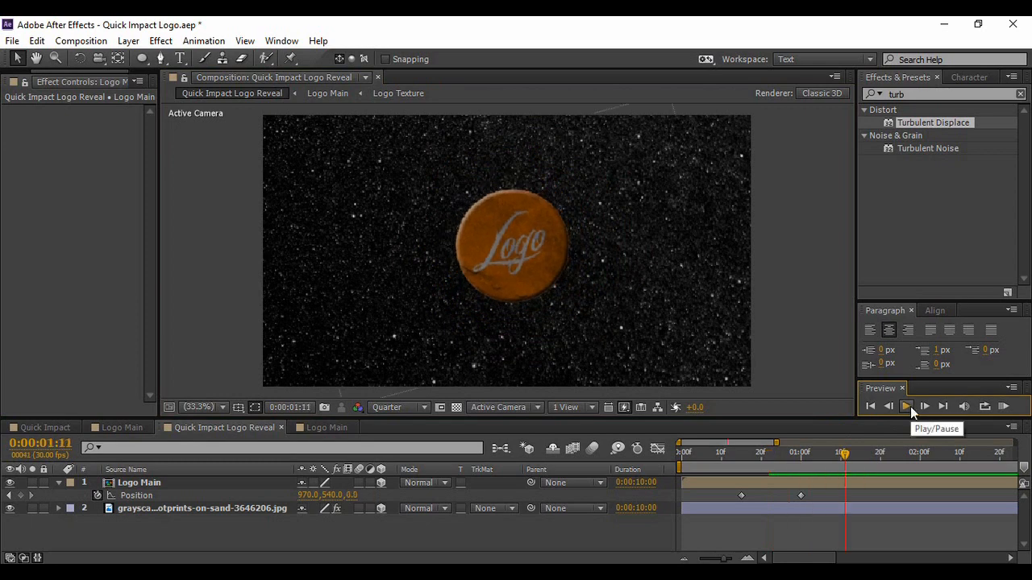
{"action": "left_click", "coordinate": [906, 406]}
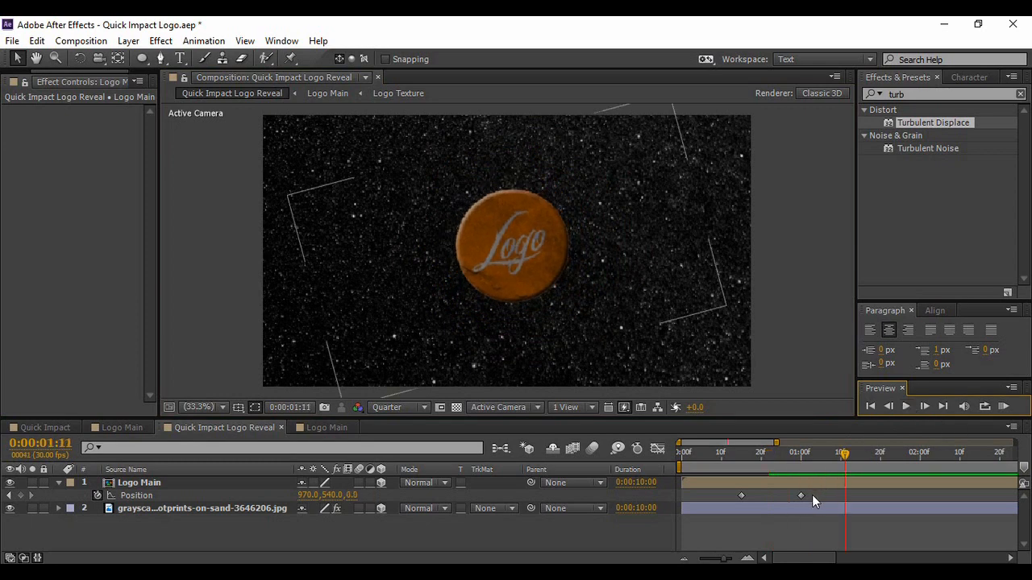
{"action": "left_click", "coordinate": [143, 483]}
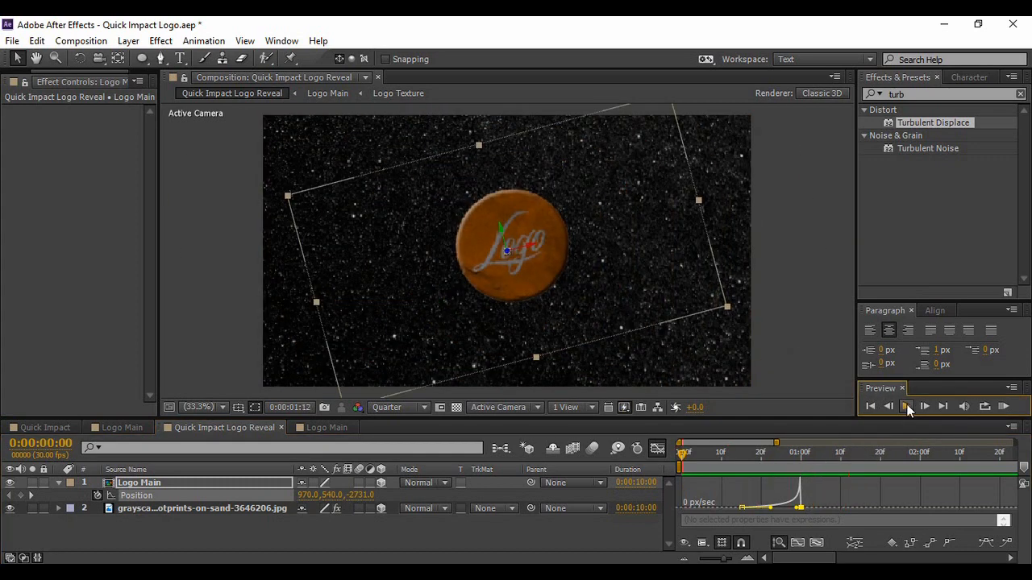
Step: Play back the eased fly-in animation twice to review the crash timing
{"action": "left_click", "coordinate": [907, 407]}
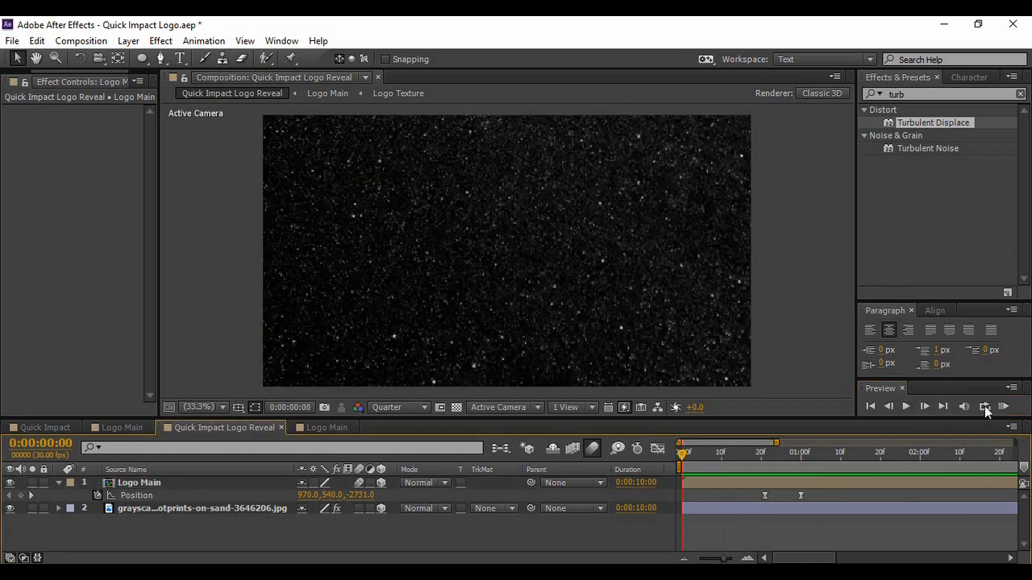
{"action": "left_click", "coordinate": [905, 406]}
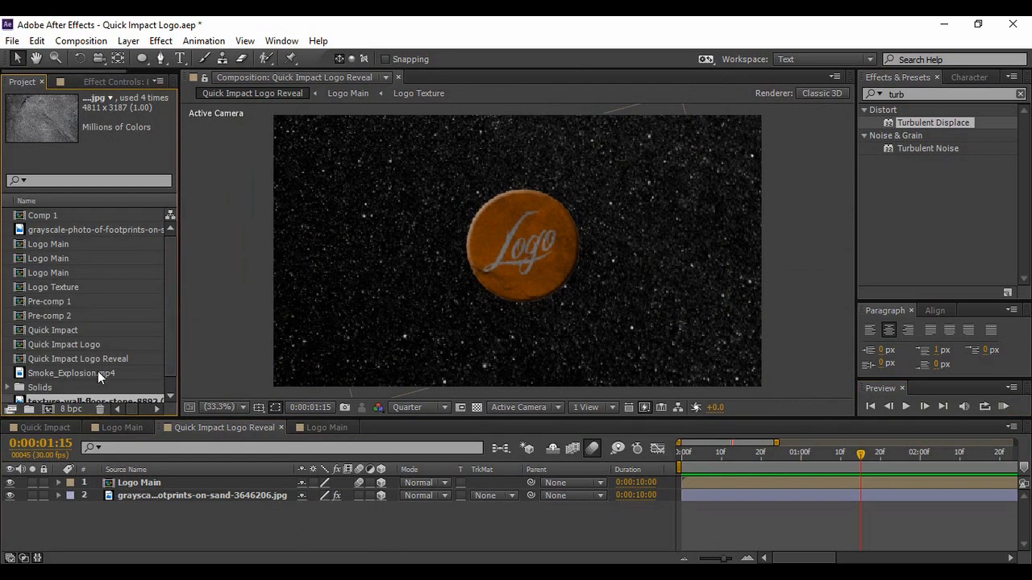
Step: Set the Smoke_Explosion.mp4 layer to Screen blending at 50% opacity
{"action": "left_click", "coordinate": [70, 373]}
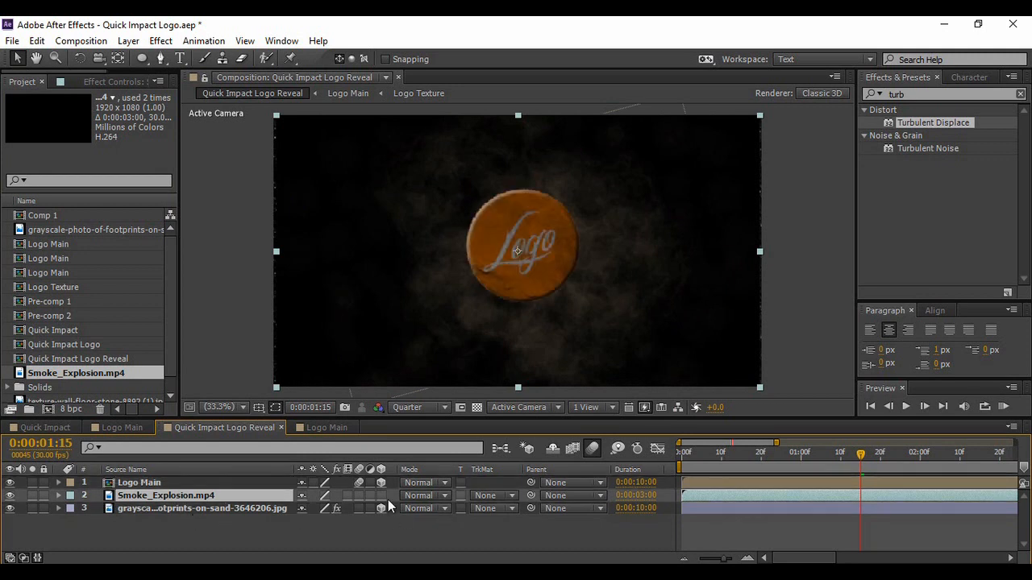
{"action": "left_click", "coordinate": [419, 496]}
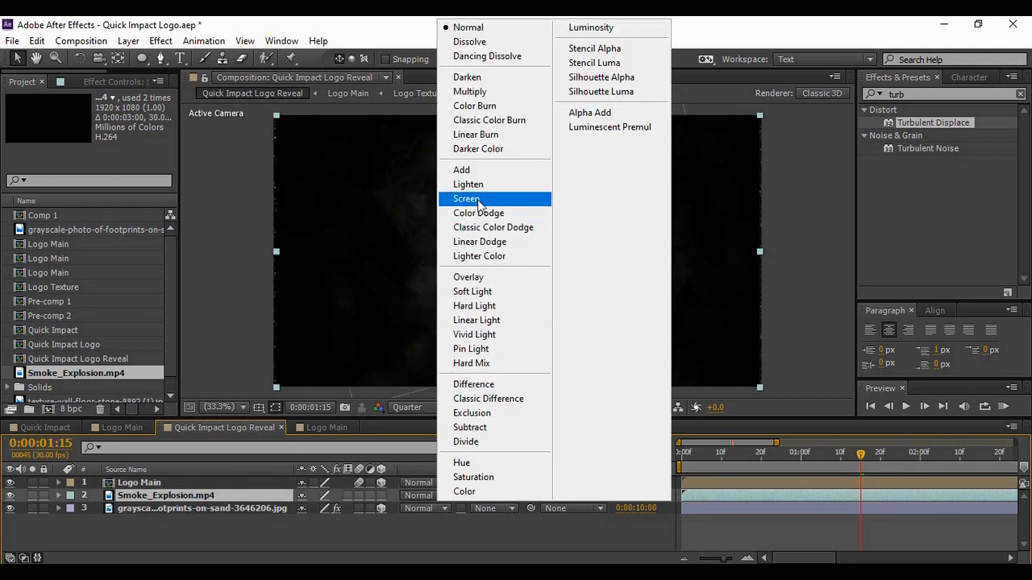
{"action": "left_click", "coordinate": [466, 198]}
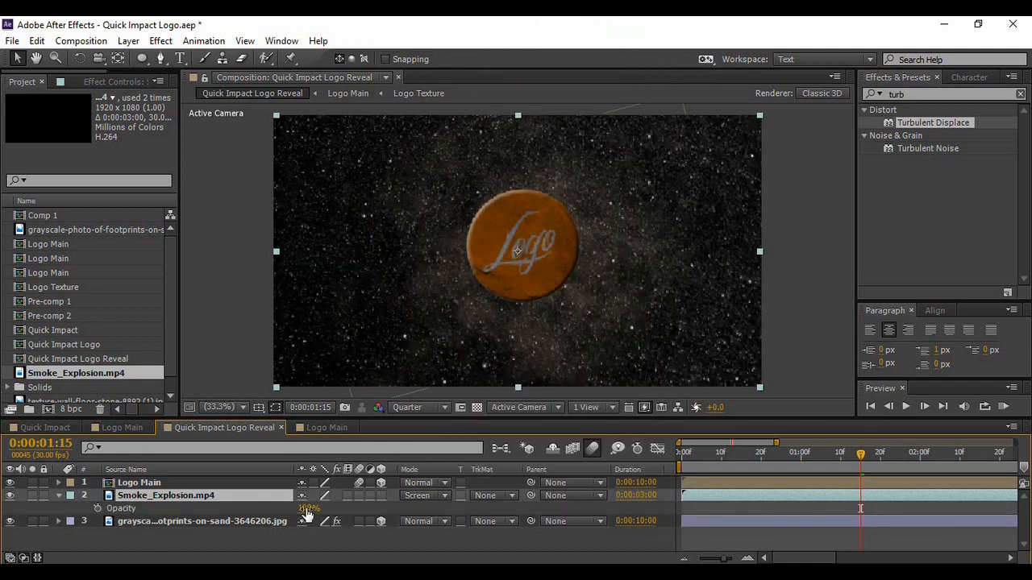
{"action": "left_click_drag", "start_coordinate": [311, 508], "coordinate": [302, 508]}
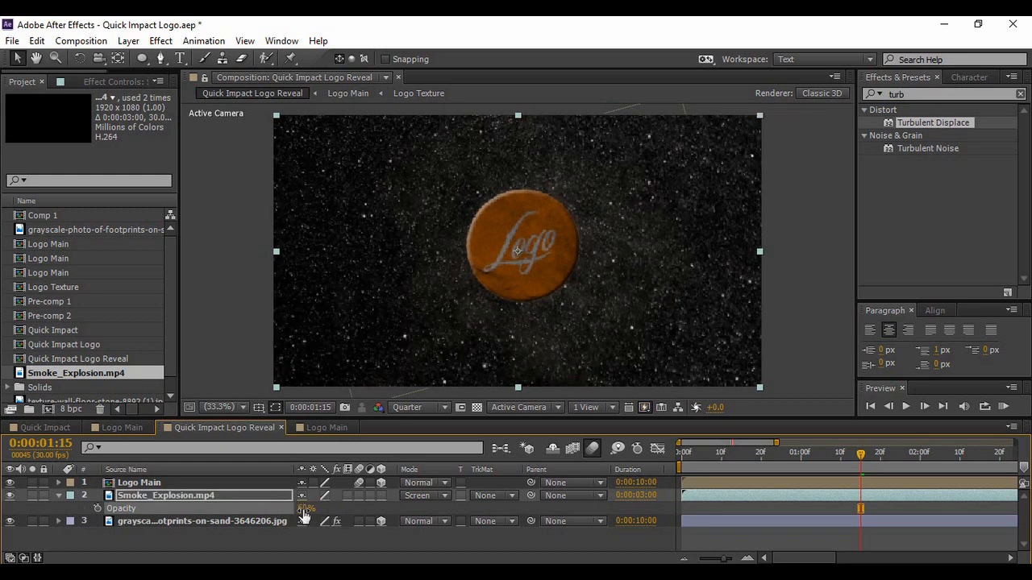
{"action": "left_click", "coordinate": [797, 452]}
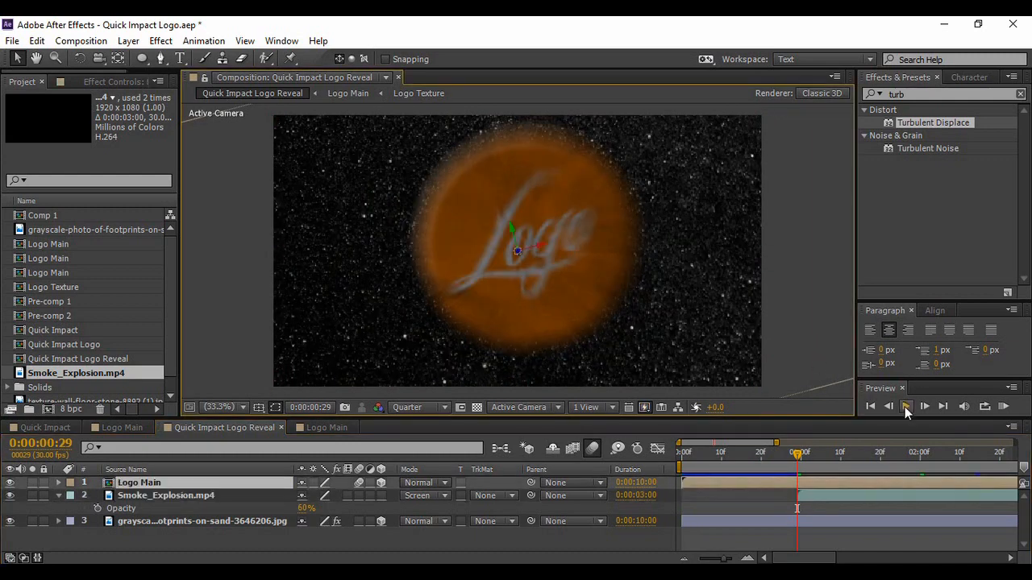
Step: Preview the softer smoke burst repeatedly from the first frame
{"action": "left_click", "coordinate": [906, 406]}
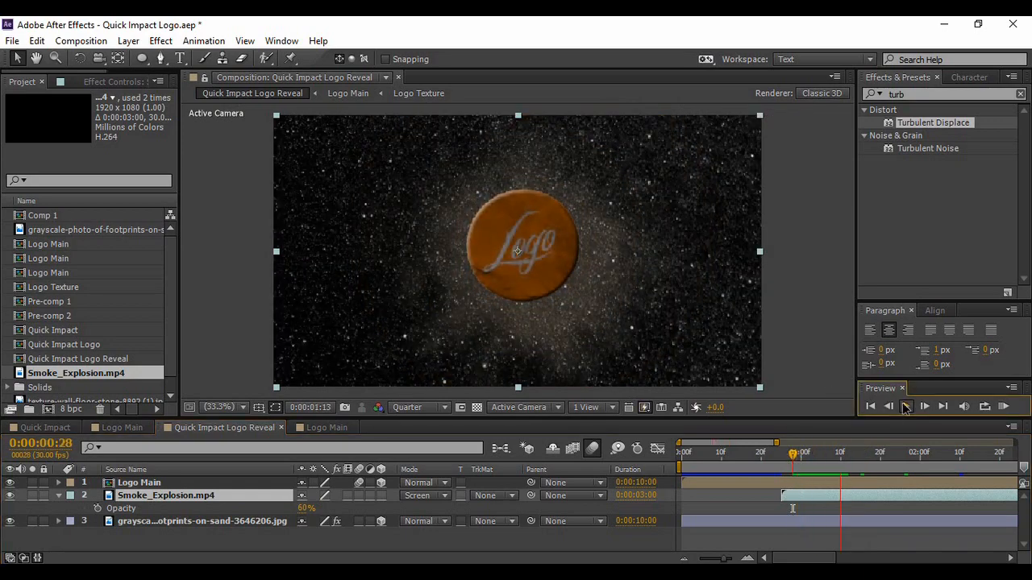
{"action": "left_click", "coordinate": [906, 405]}
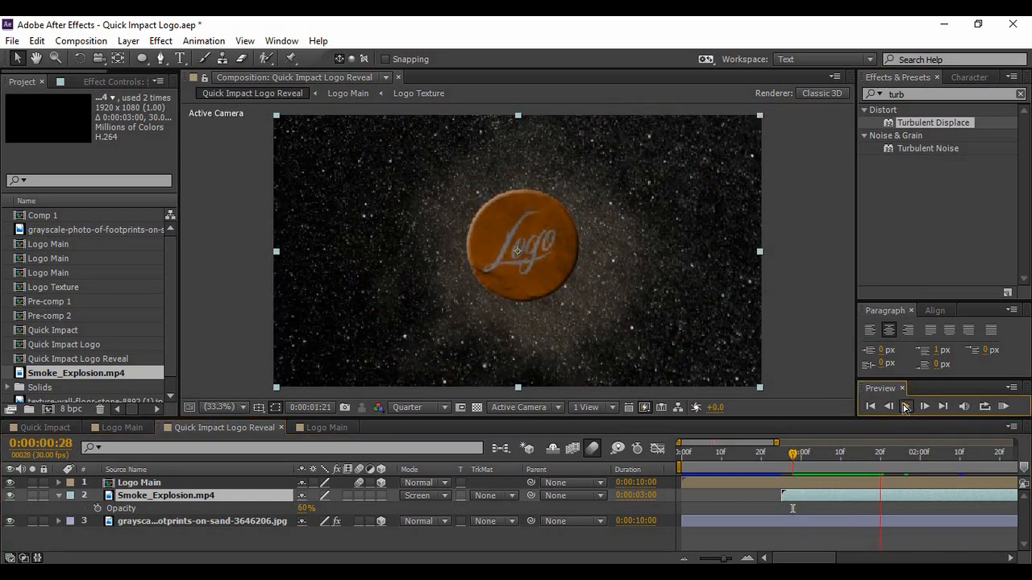
{"action": "left_click", "coordinate": [924, 406]}
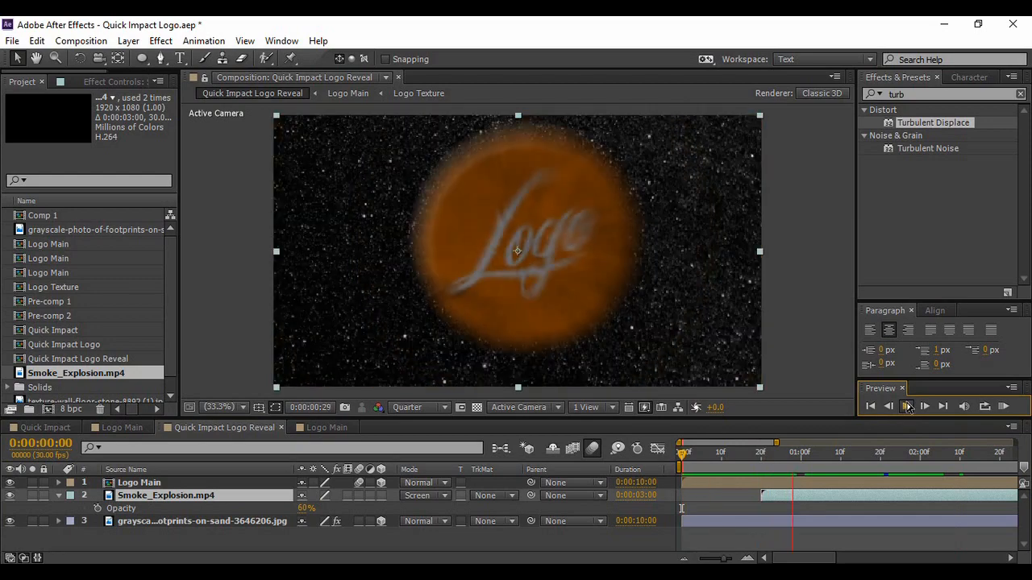
{"action": "left_click", "coordinate": [906, 407]}
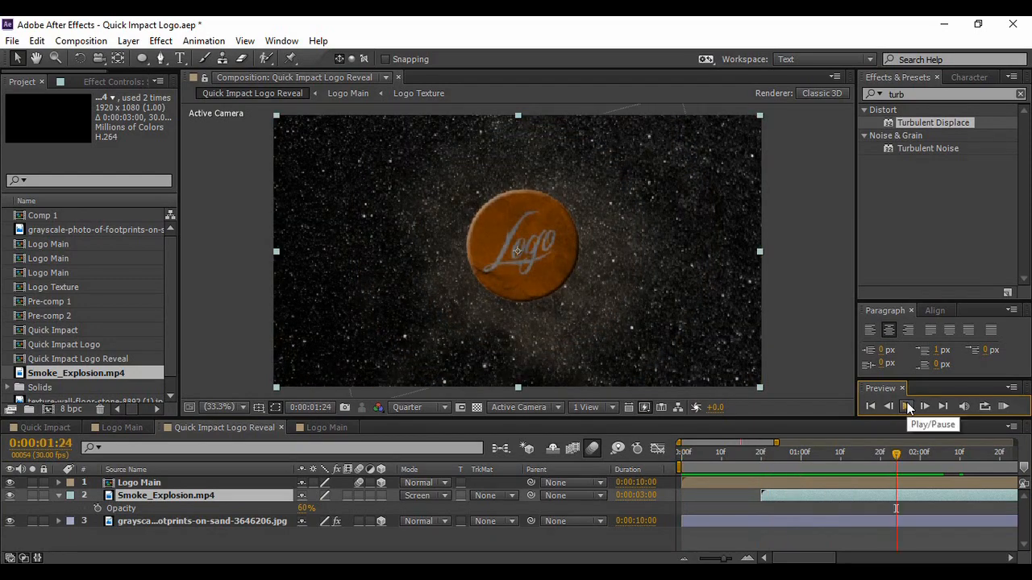
{"action": "left_click", "coordinate": [906, 407]}
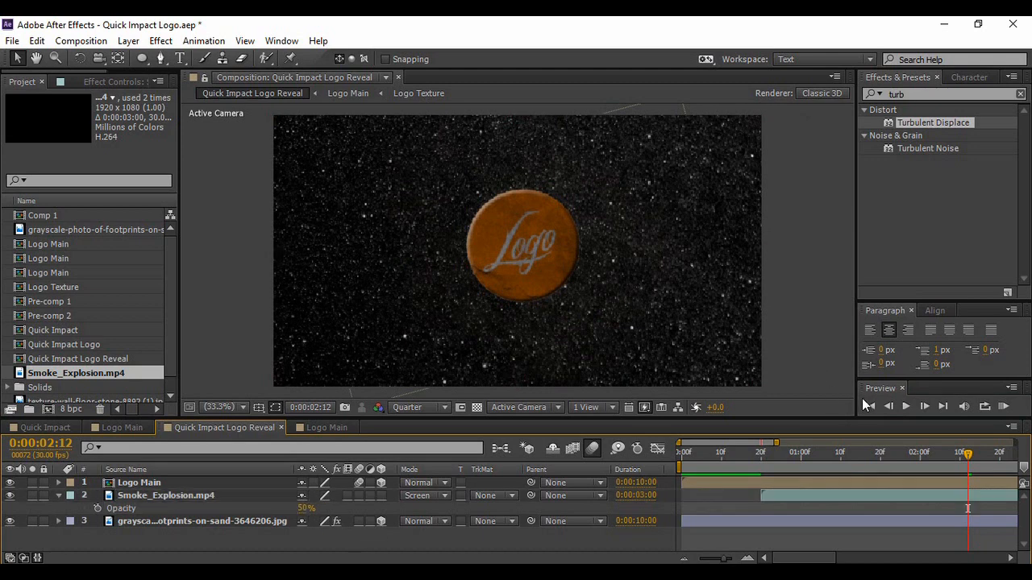
{"action": "left_click", "coordinate": [906, 406]}
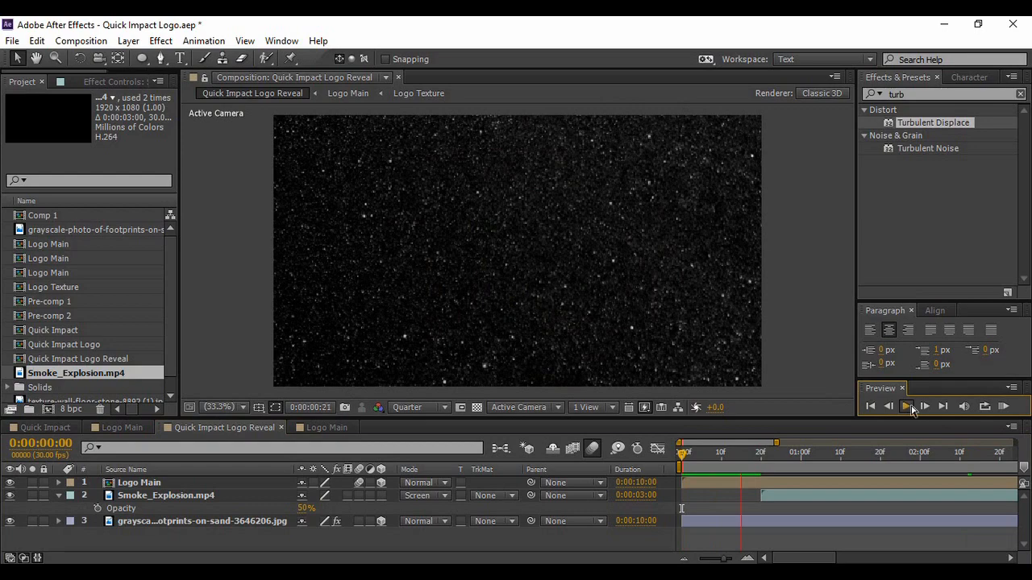
{"action": "left_click", "coordinate": [908, 407]}
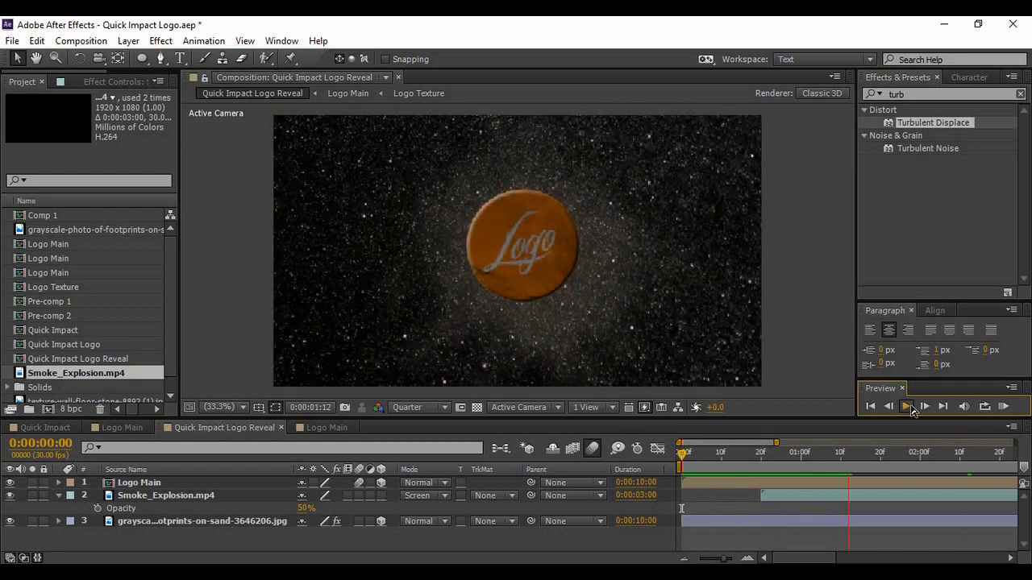
{"action": "left_click", "coordinate": [906, 407]}
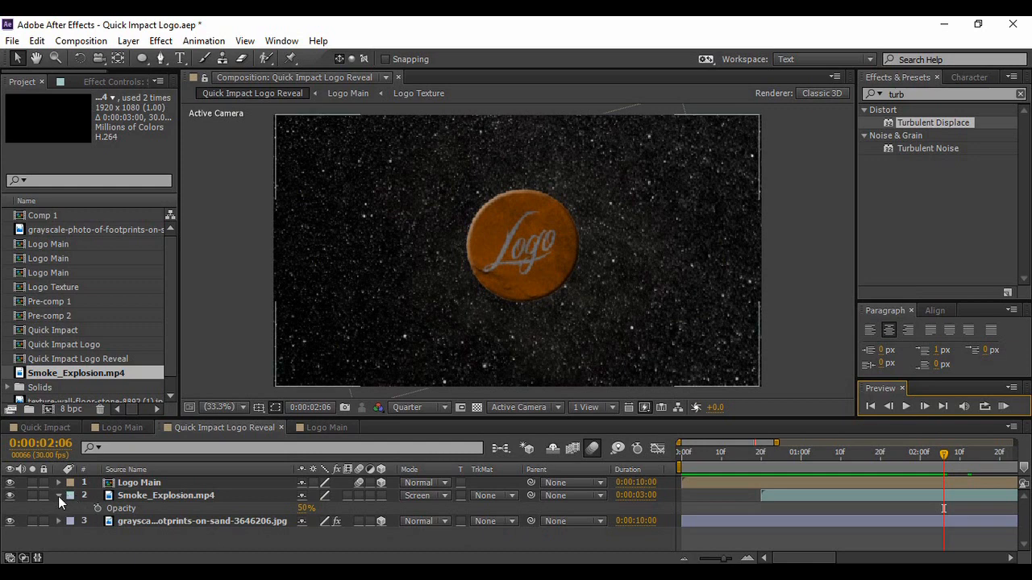
Step: Collapse the smoke layer and rename the duplicated logo layer to 'Shadow'
{"action": "left_click", "coordinate": [138, 482]}
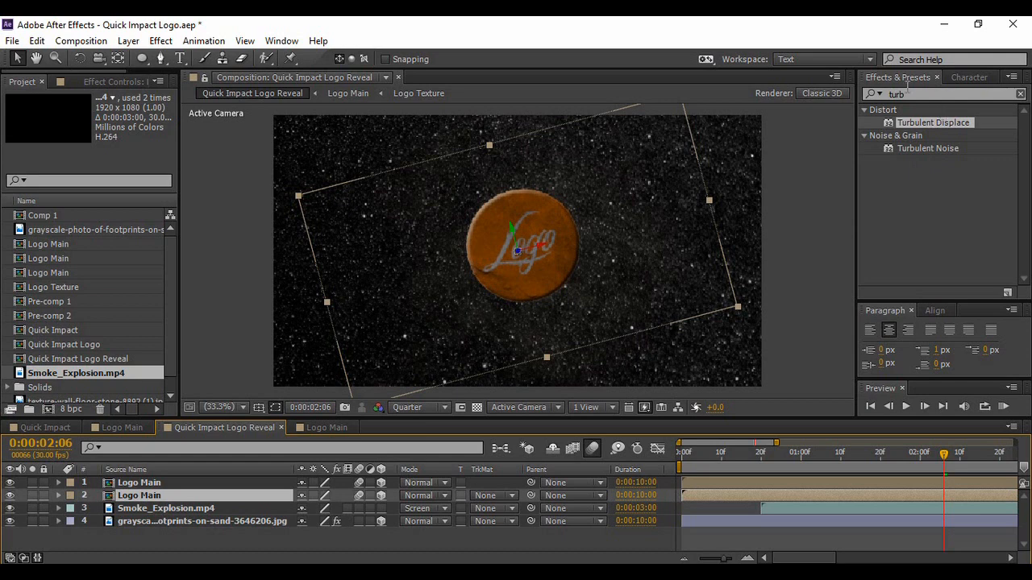
{"action": "right_click", "coordinate": [149, 495]}
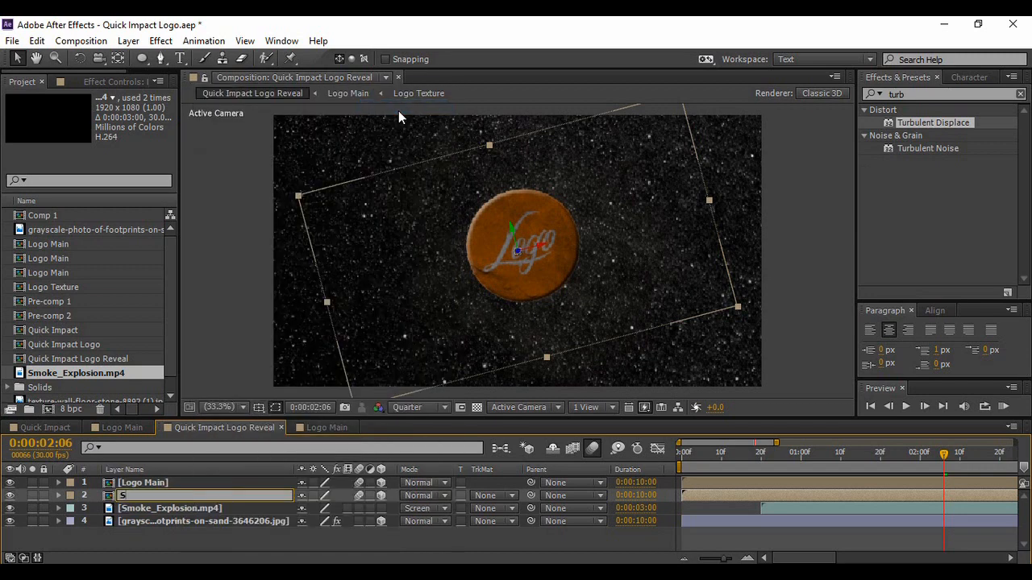
{"action": "type", "text": "Shadow"}
{"action": "left_click", "coordinate": [944, 95]}
{"action": "type", "text": "fill"}
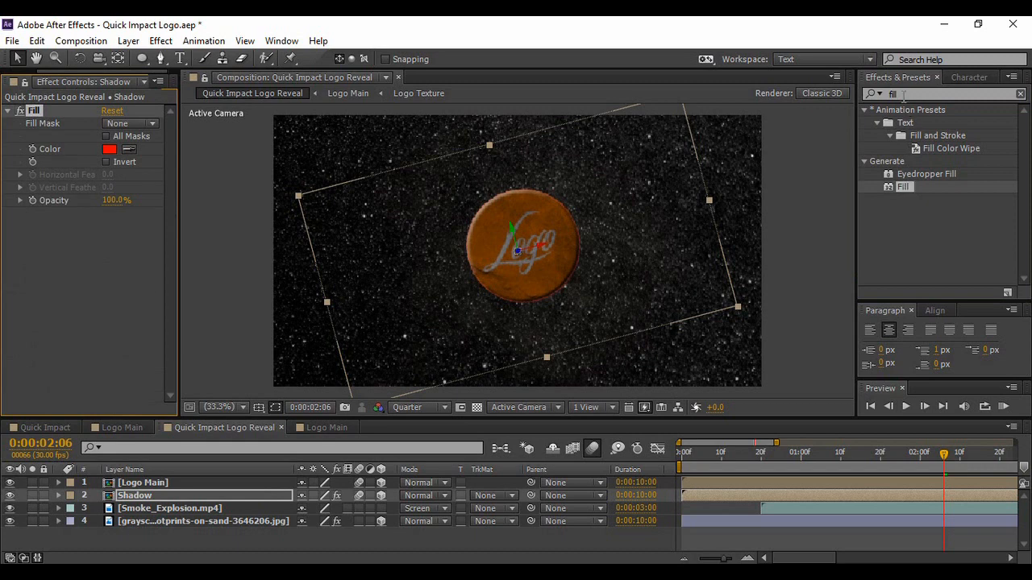
Step: Add CC Radial Fast Blur, make the Shadow fill black, and preview
{"action": "type", "text": "radia"}
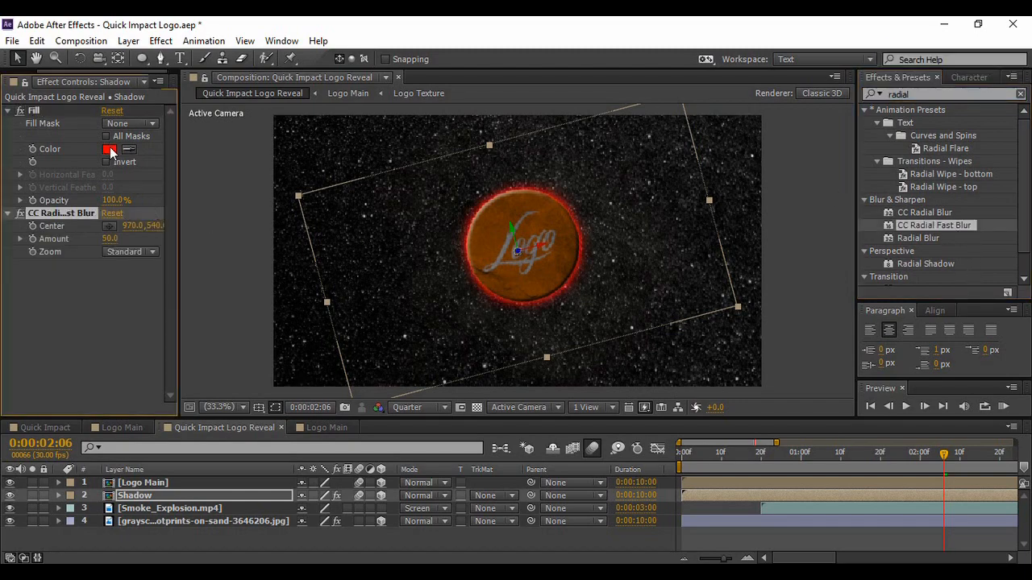
{"action": "left_click", "coordinate": [109, 149]}
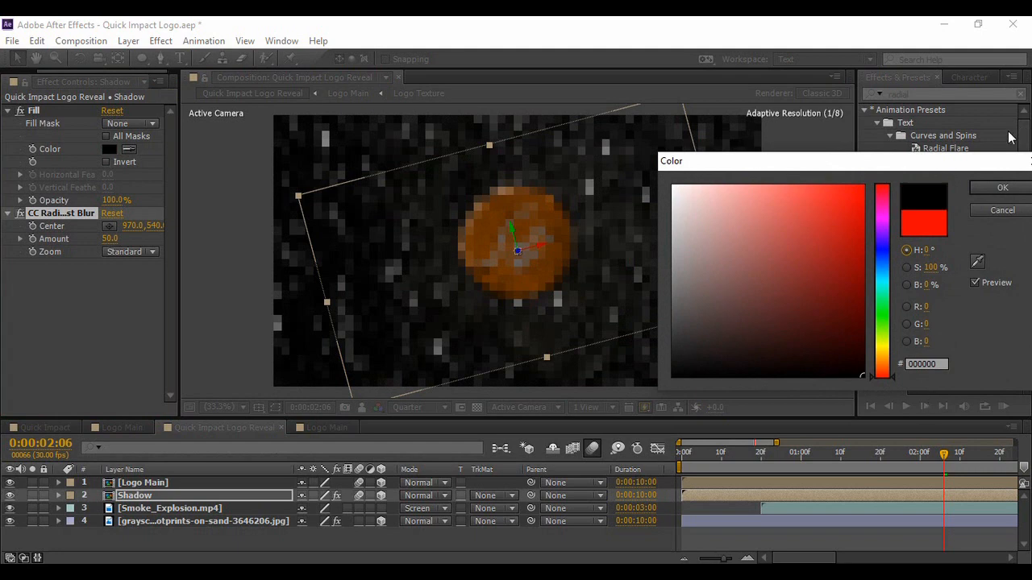
{"action": "left_click", "coordinate": [1001, 210]}
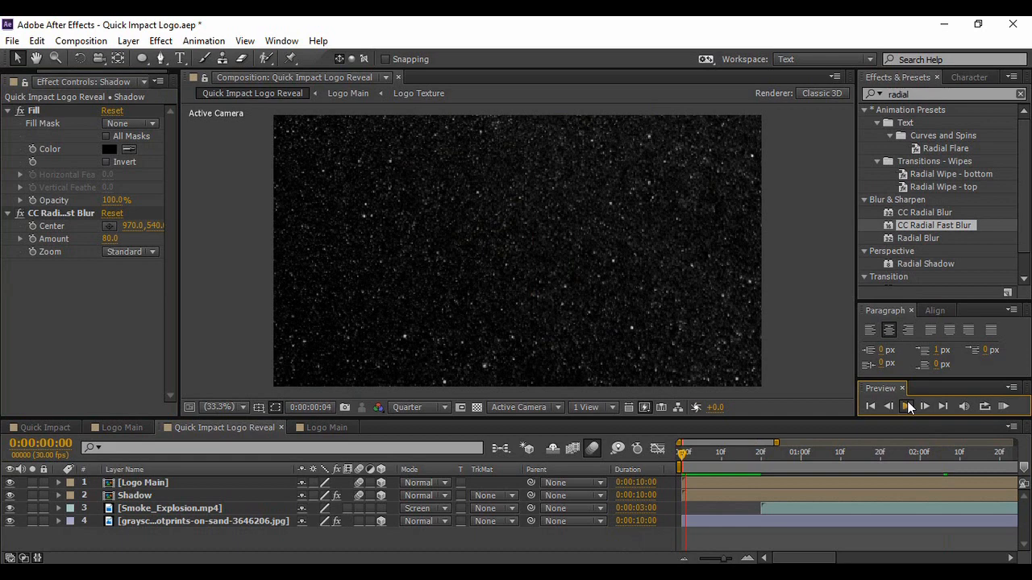
{"action": "left_click", "coordinate": [908, 406]}
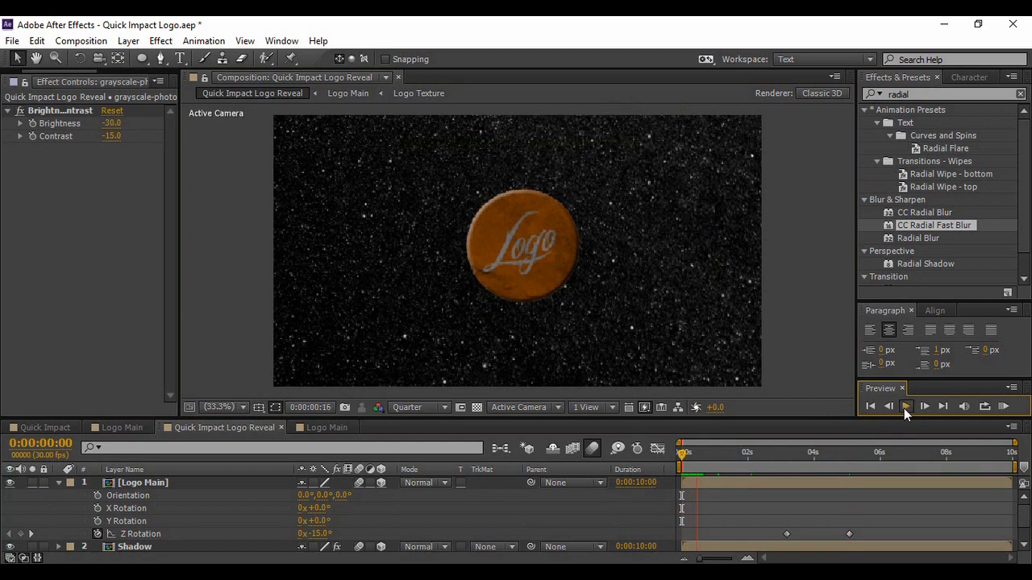
Step: Preview the coin's -15° Z Rotation landing over the darkened sand background
{"action": "left_click", "coordinate": [906, 406]}
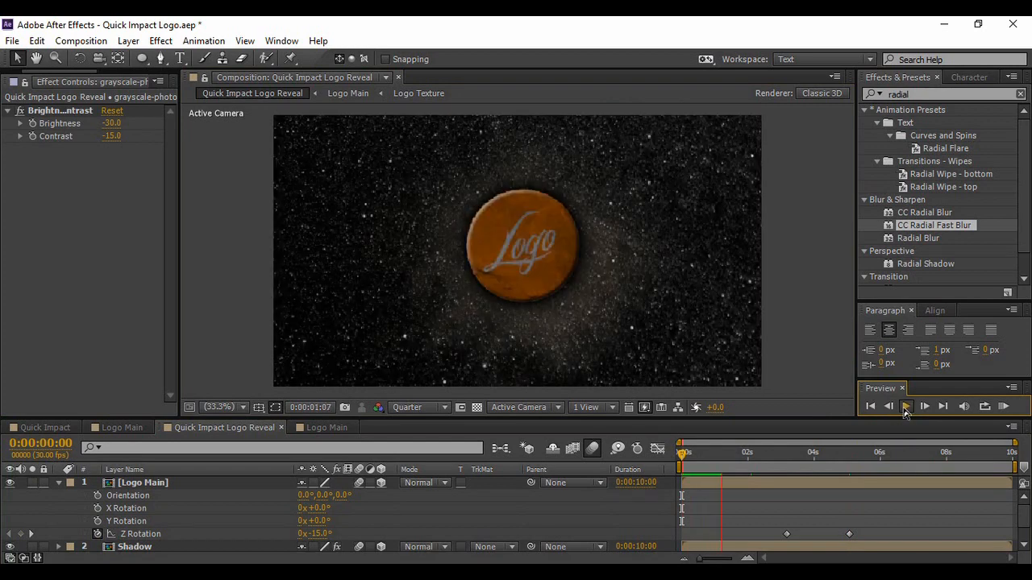
{"action": "left_click", "coordinate": [905, 406]}
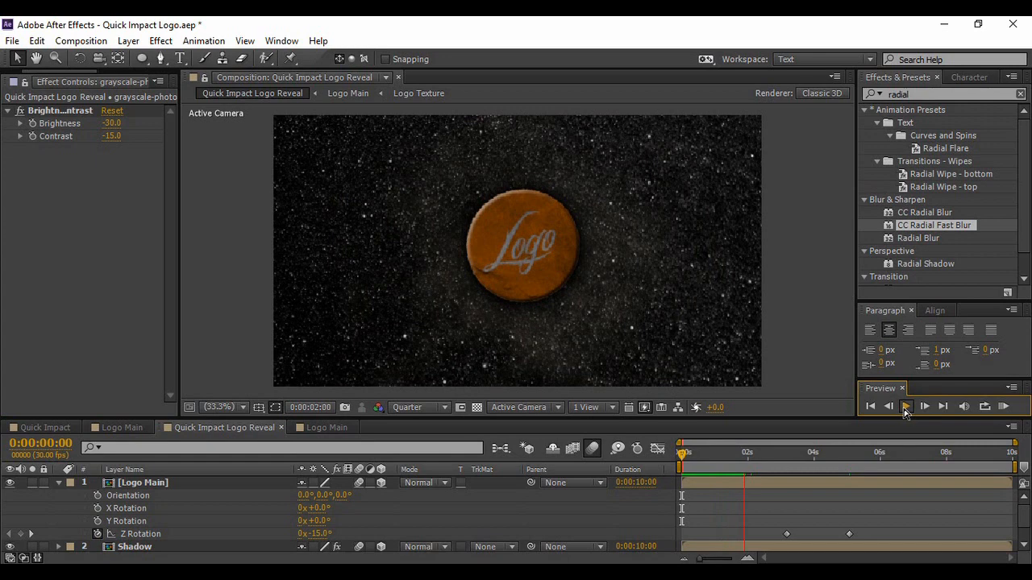
{"action": "left_click", "coordinate": [906, 407]}
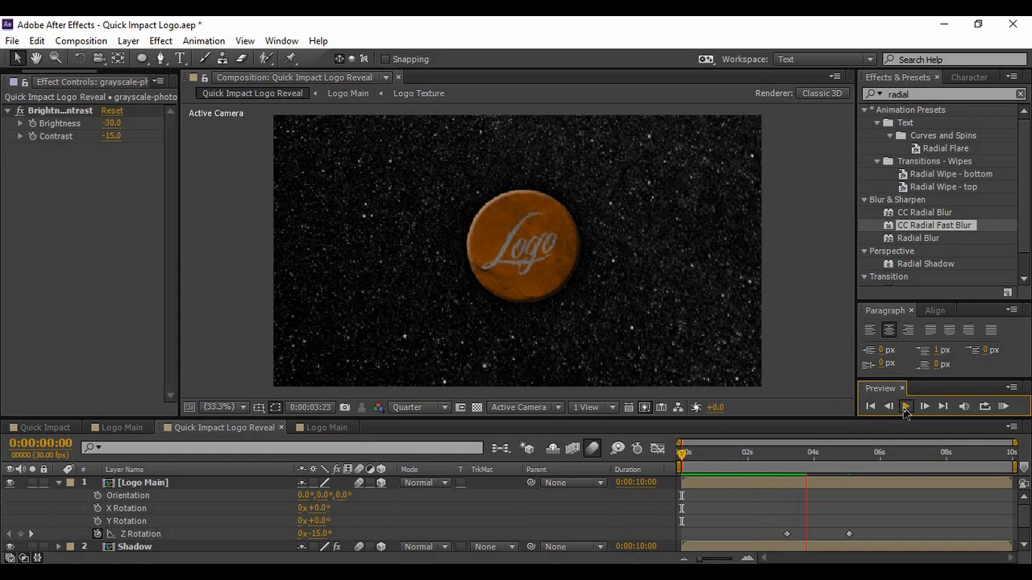
{"action": "left_click", "coordinate": [906, 405]}
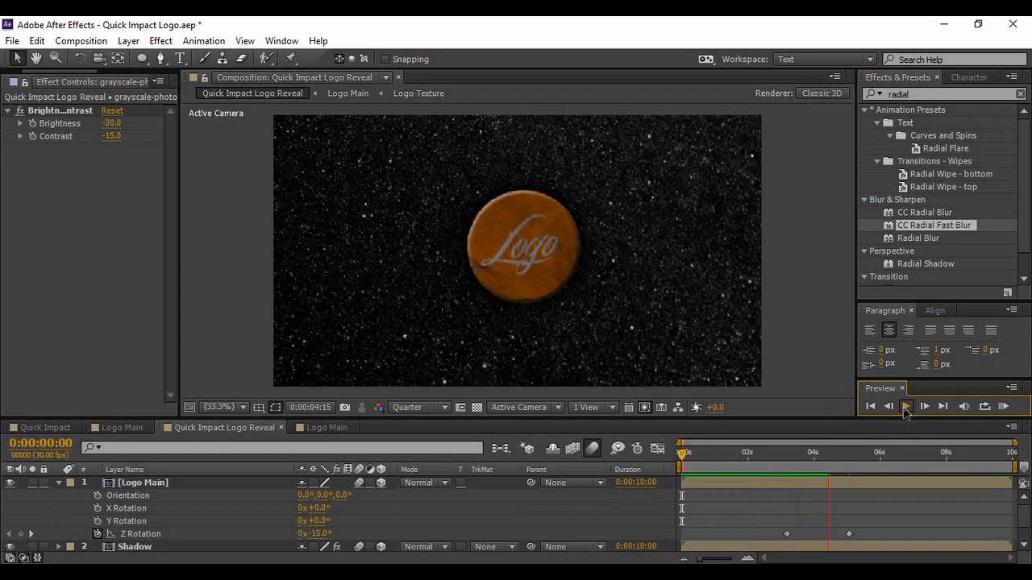
{"action": "left_click", "coordinate": [905, 407]}
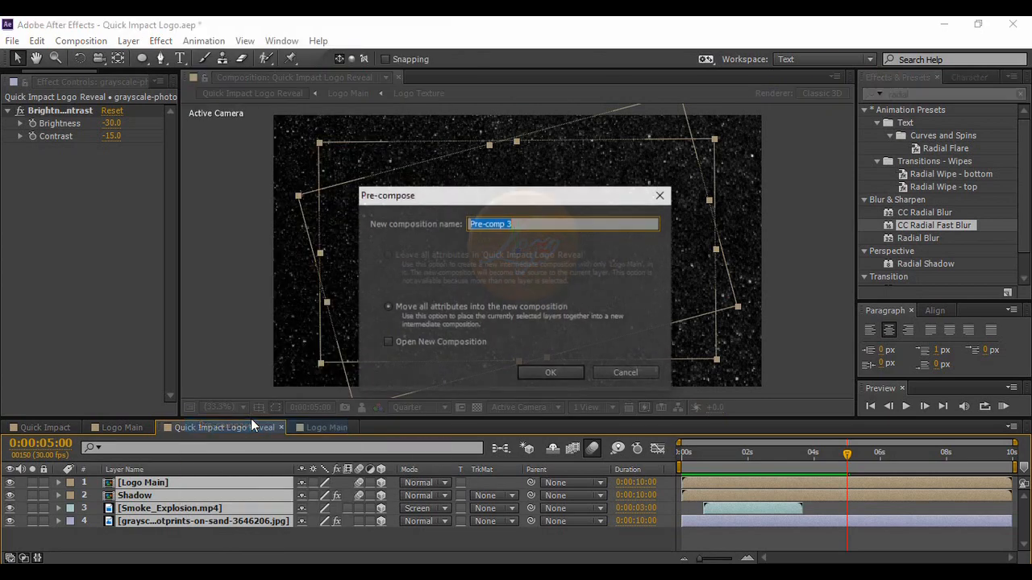
Step: Pre-compose all layers into Pre-comp 3 and add Camera 1 with a Position keyframe
{"action": "left_click", "coordinate": [550, 372]}
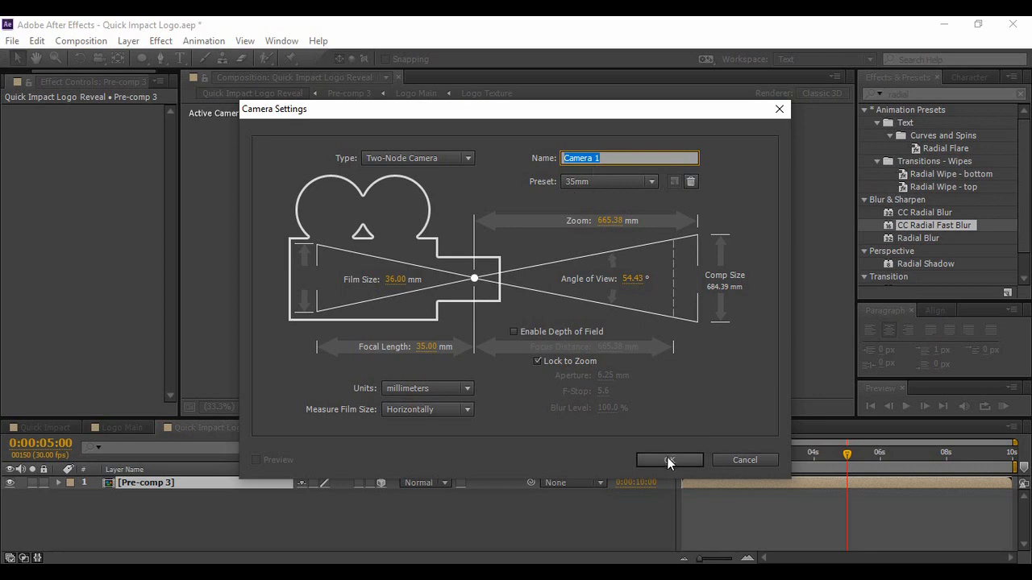
{"action": "left_click", "coordinate": [669, 459]}
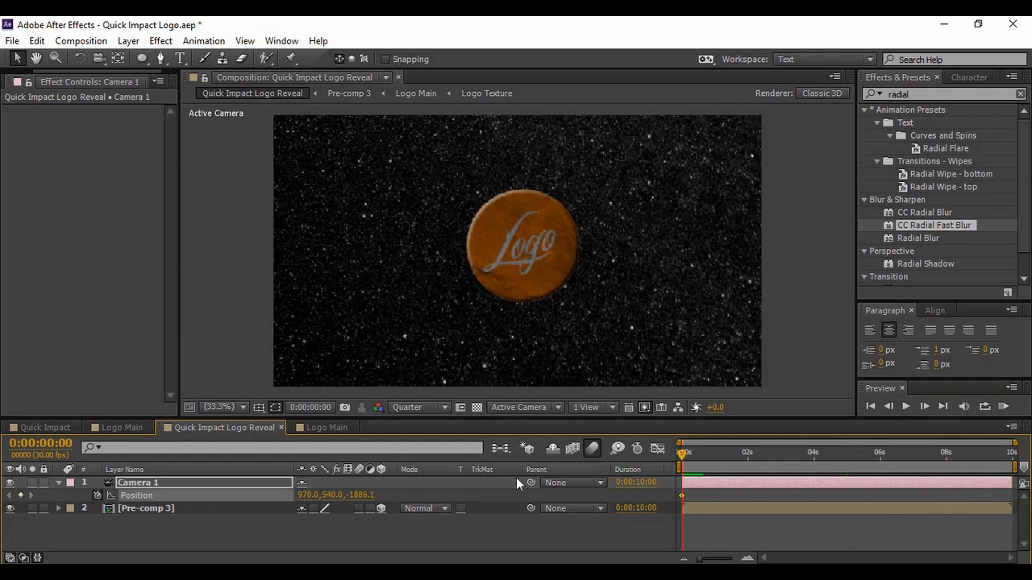
{"action": "left_click", "coordinate": [821, 452]}
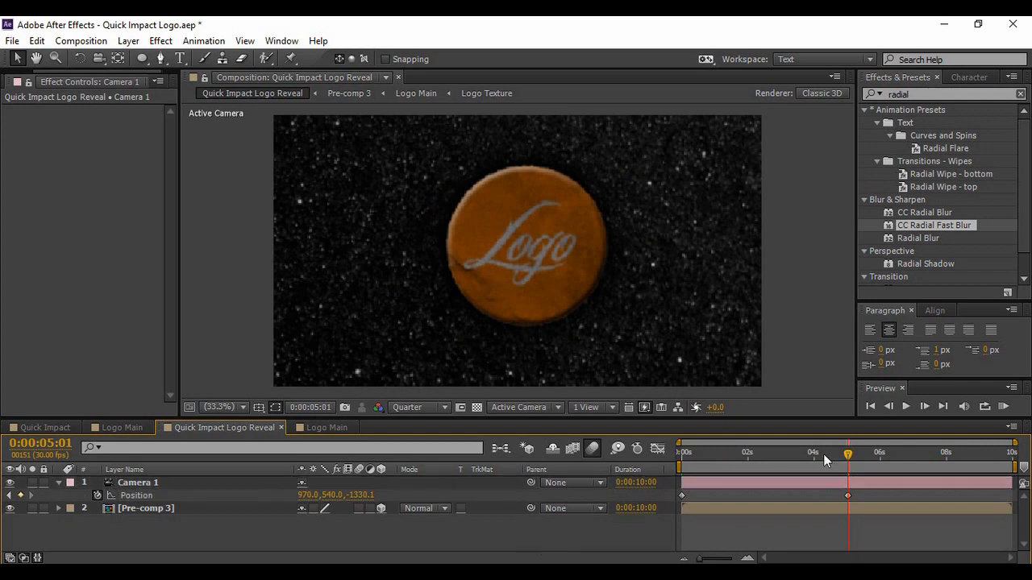
Step: Preview the Camera 1 push-in from the start, then switch to Logo Main
{"action": "left_click", "coordinate": [870, 407]}
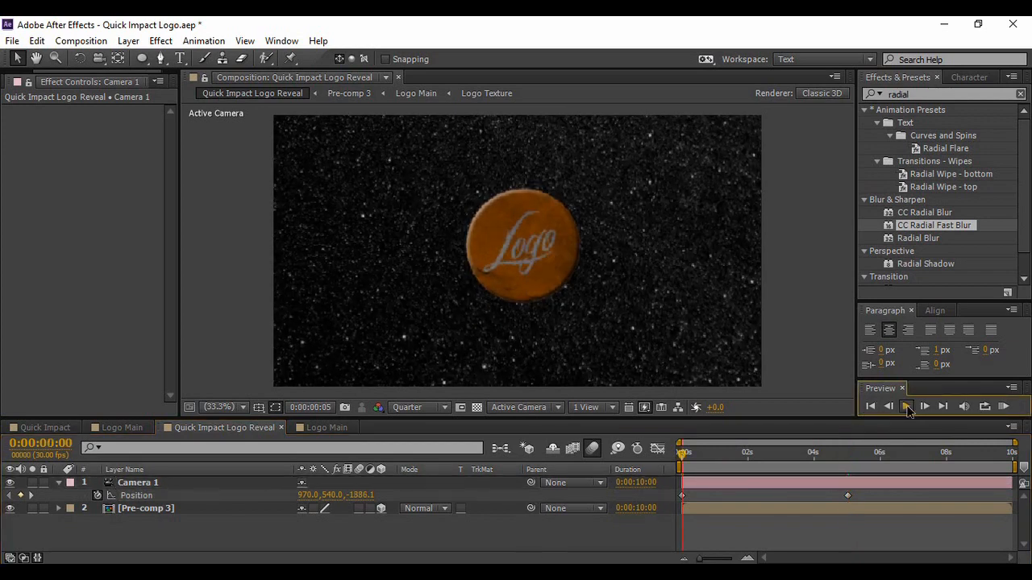
{"action": "left_click", "coordinate": [907, 407]}
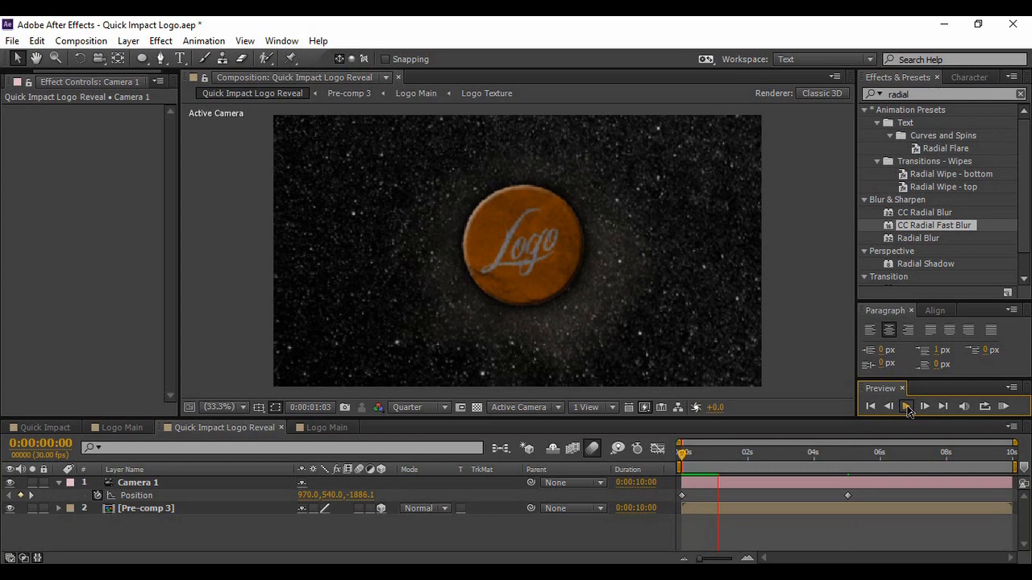
{"action": "left_click", "coordinate": [906, 406]}
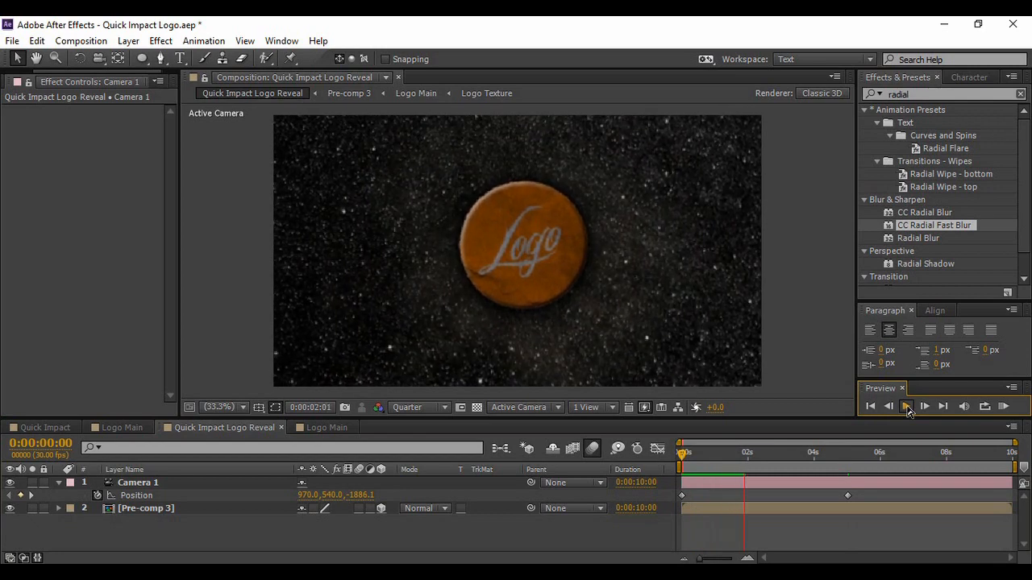
{"action": "left_click", "coordinate": [907, 407]}
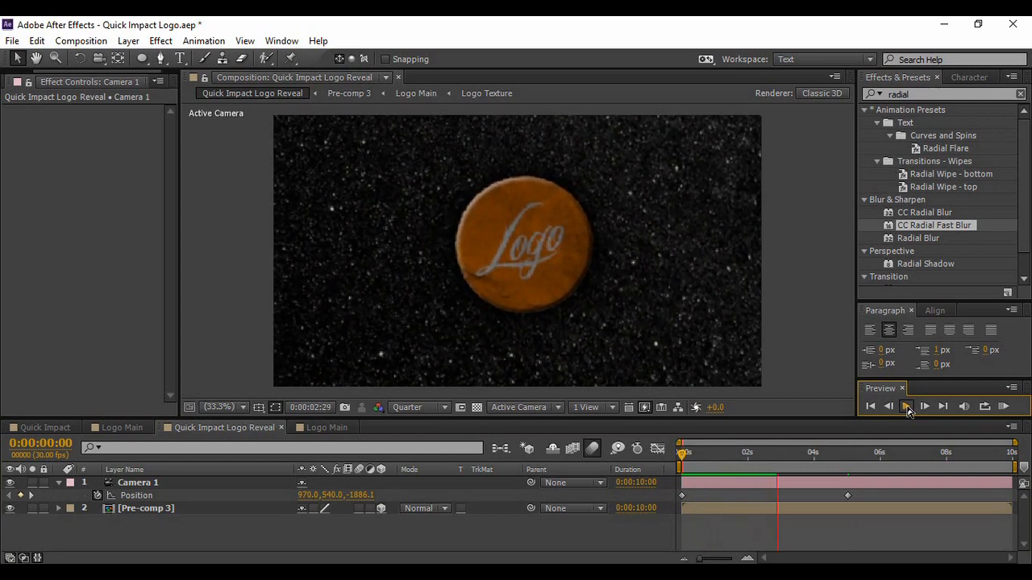
{"action": "left_click", "coordinate": [907, 406]}
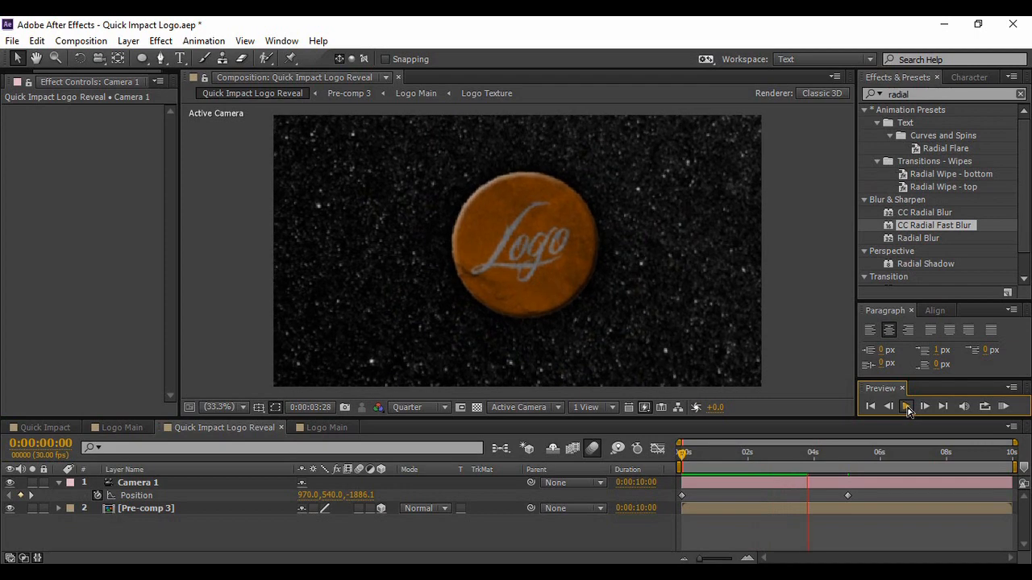
{"action": "left_click", "coordinate": [906, 407]}
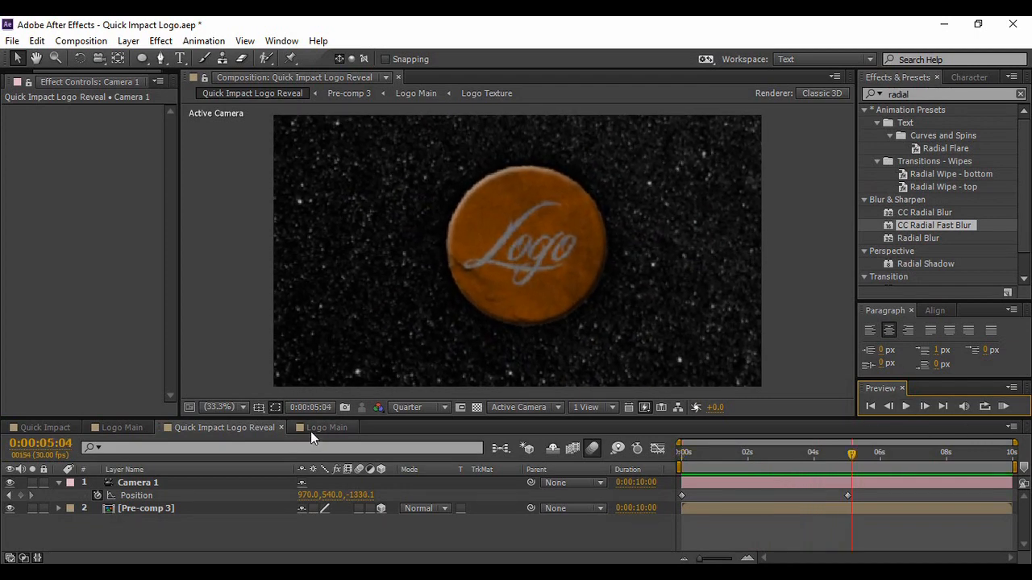
{"action": "left_click", "coordinate": [327, 428]}
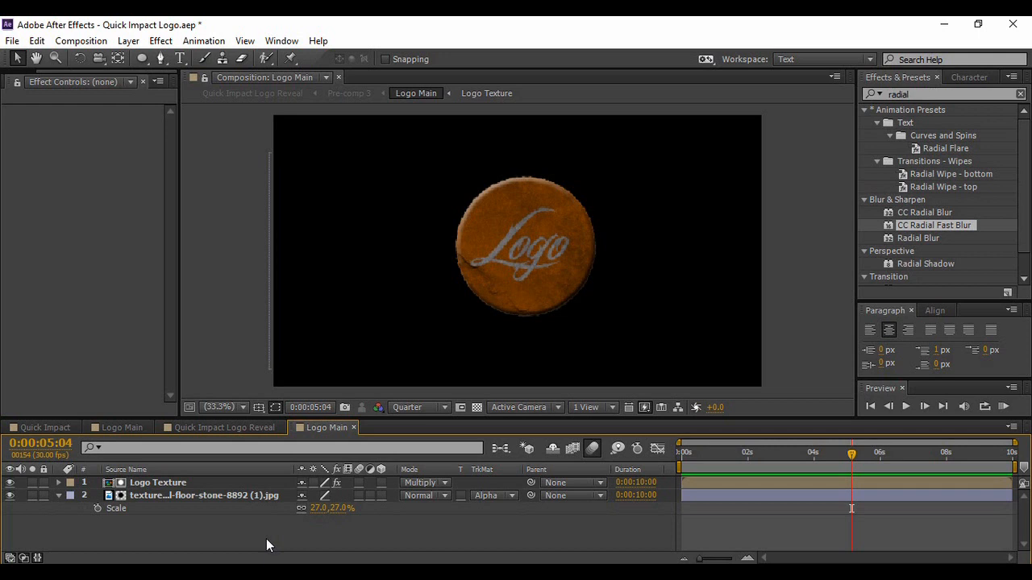
{"action": "mouse_move", "coordinate": [312, 531]}
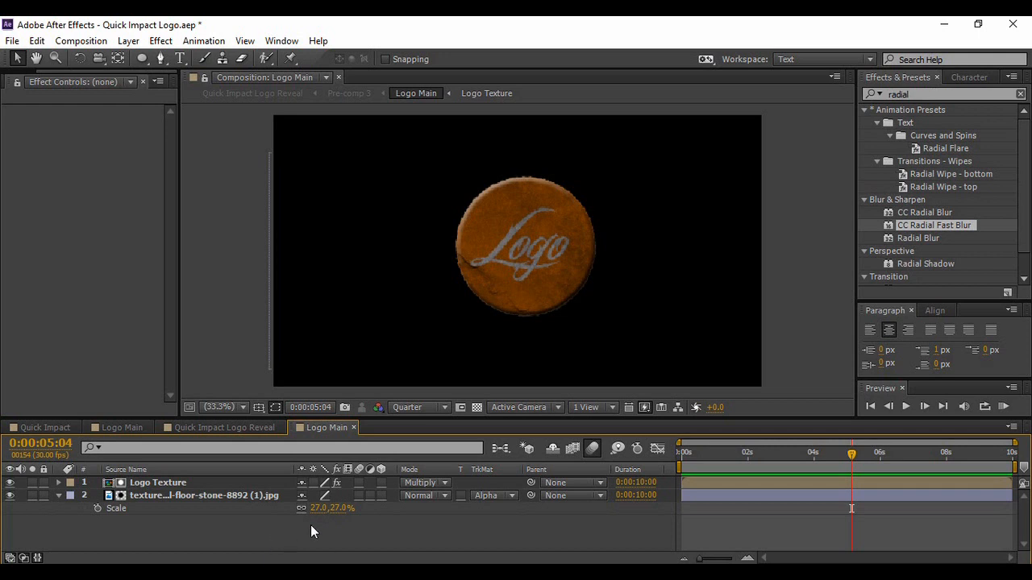